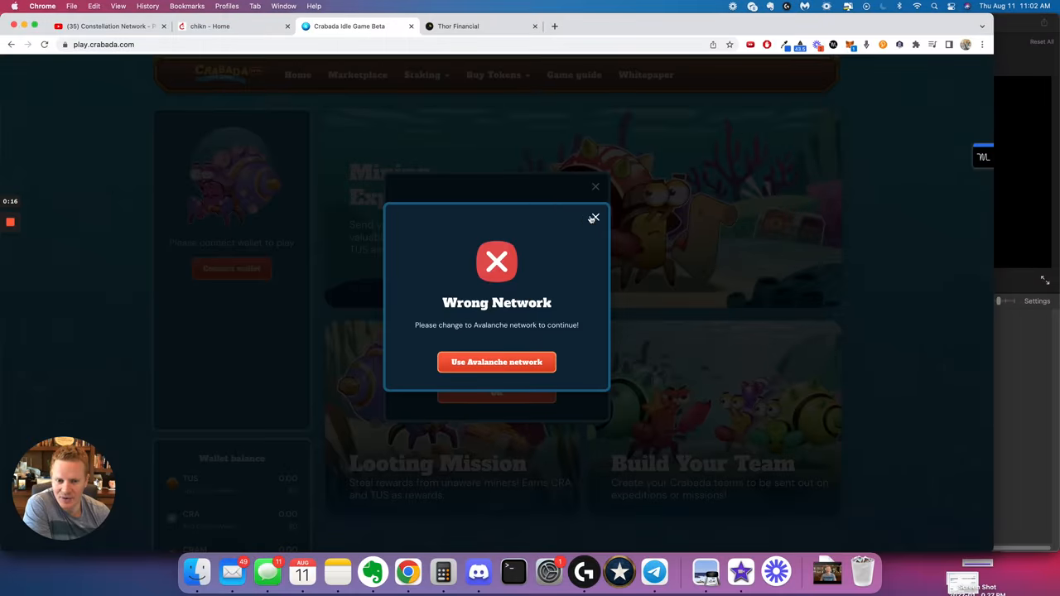
{"action": "mouse_move", "coordinate": [201, 288]}
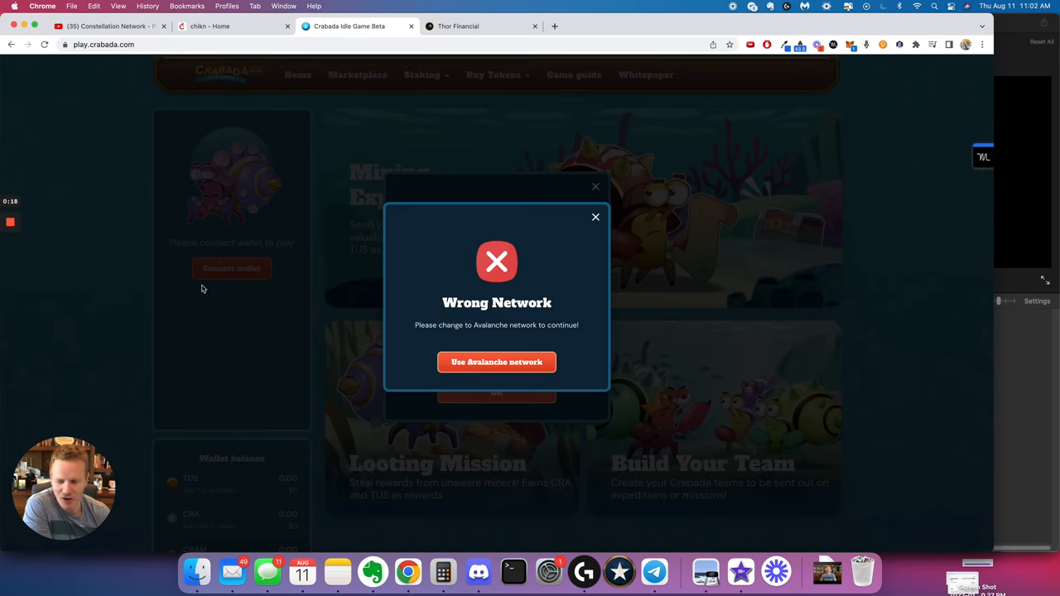
{"action": "mouse_move", "coordinate": [233, 229]}
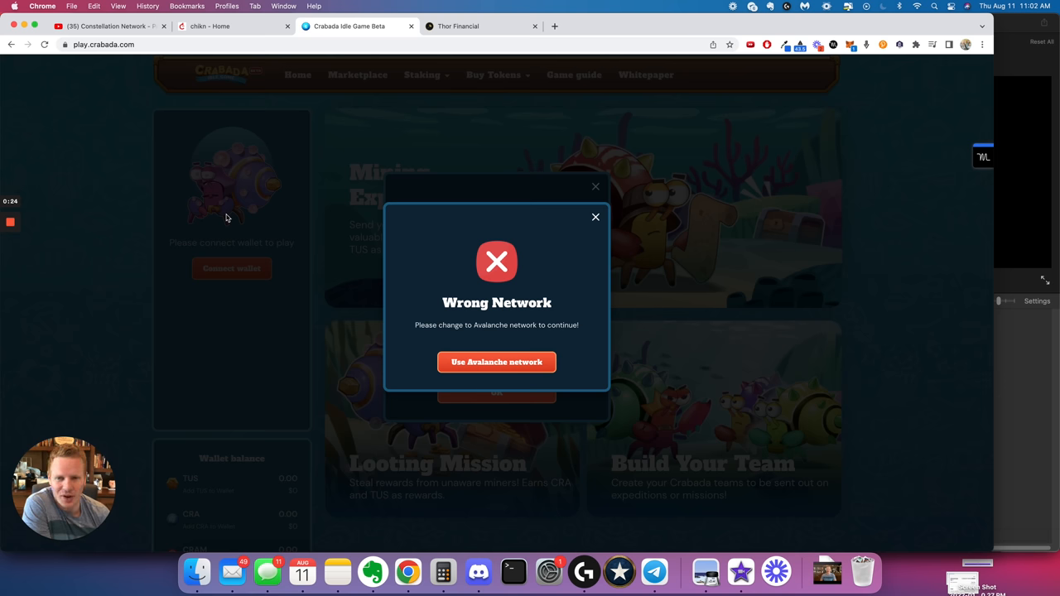
{"action": "mouse_move", "coordinate": [437, 80]}
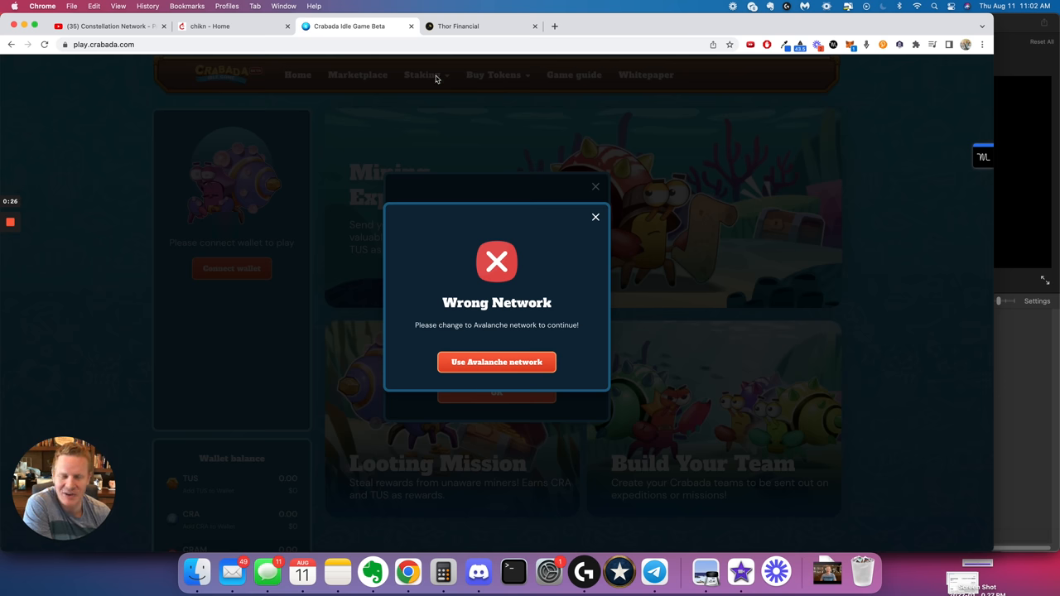
- View the Thor Financial site, then switch to the chikn farm home page
{"action": "left_click", "coordinate": [481, 26]}
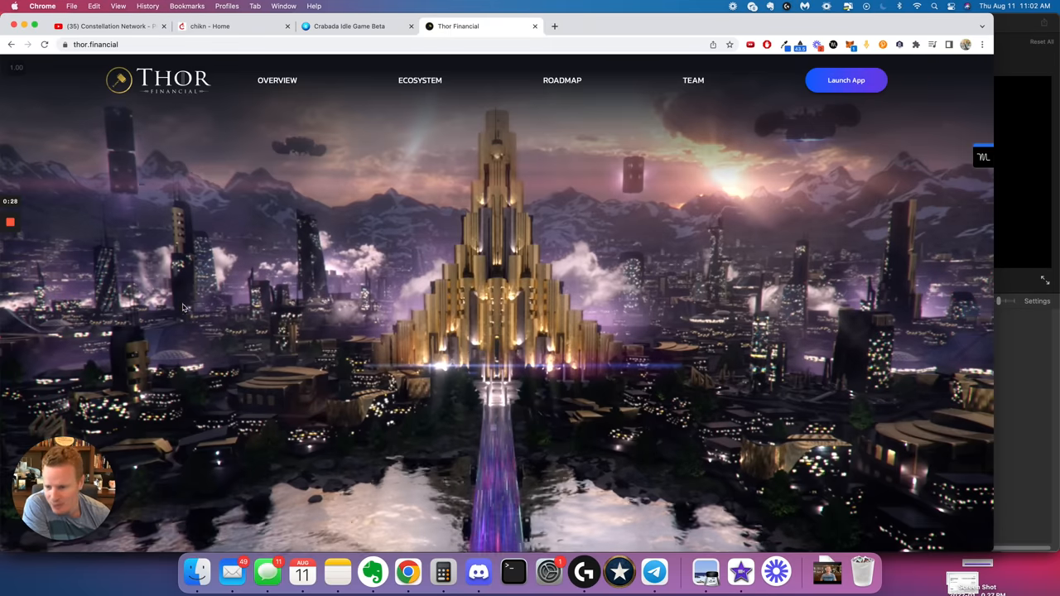
{"action": "mouse_move", "coordinate": [197, 309]}
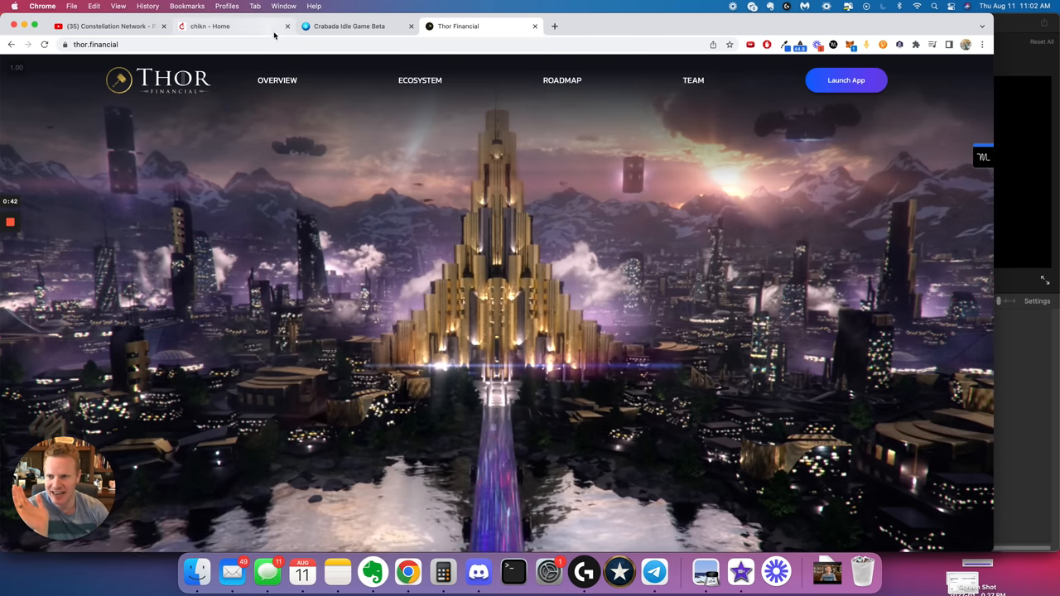
{"action": "left_click", "coordinate": [210, 26]}
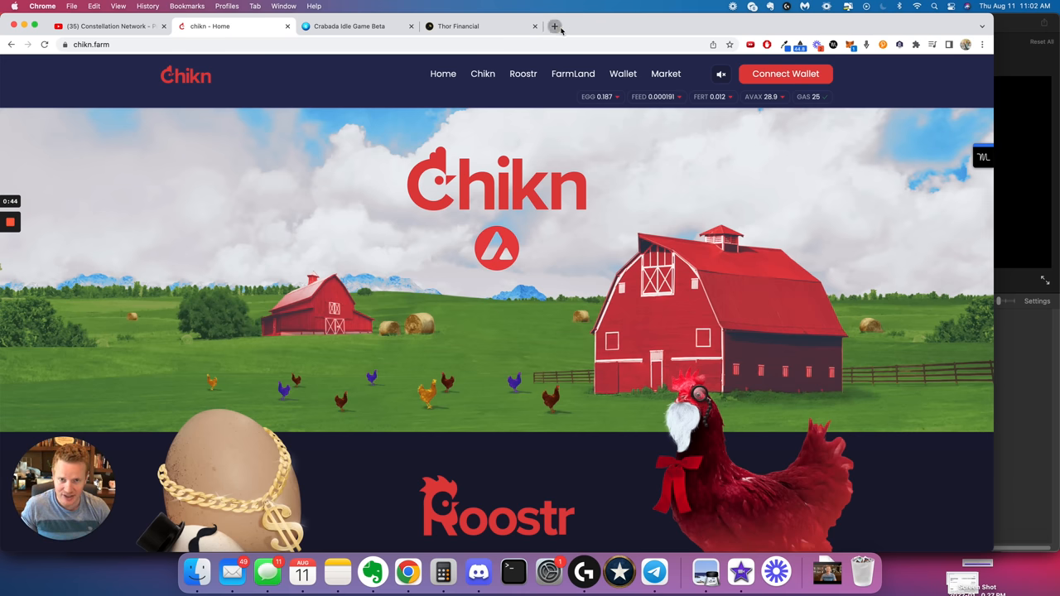
- Search images of 'cyber punks' in a new tab, then go back to Thor Financial
{"action": "left_click", "coordinate": [555, 26]}
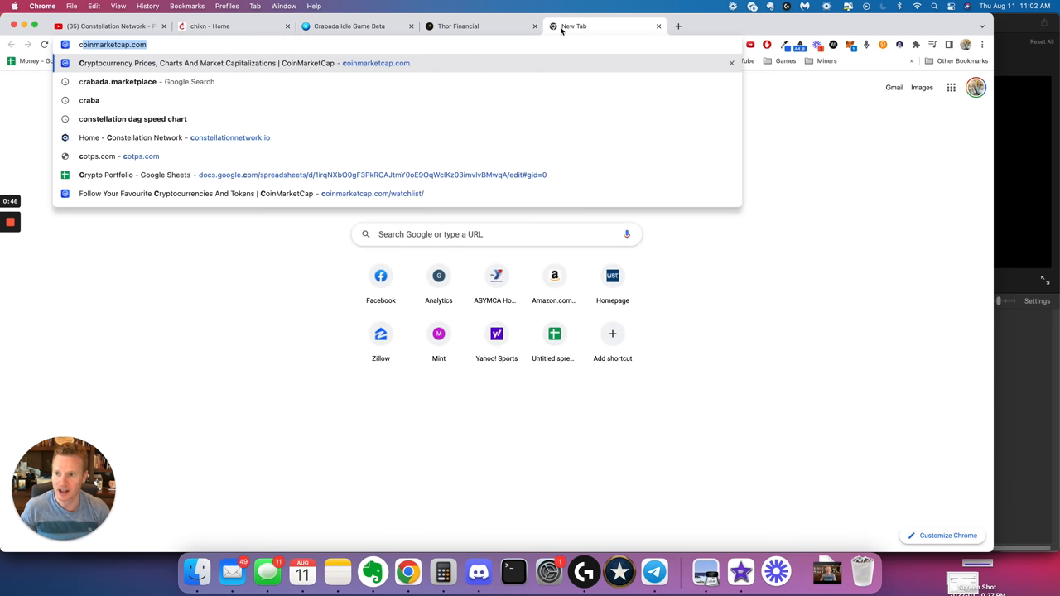
{"action": "type", "text": "cyber punks"}
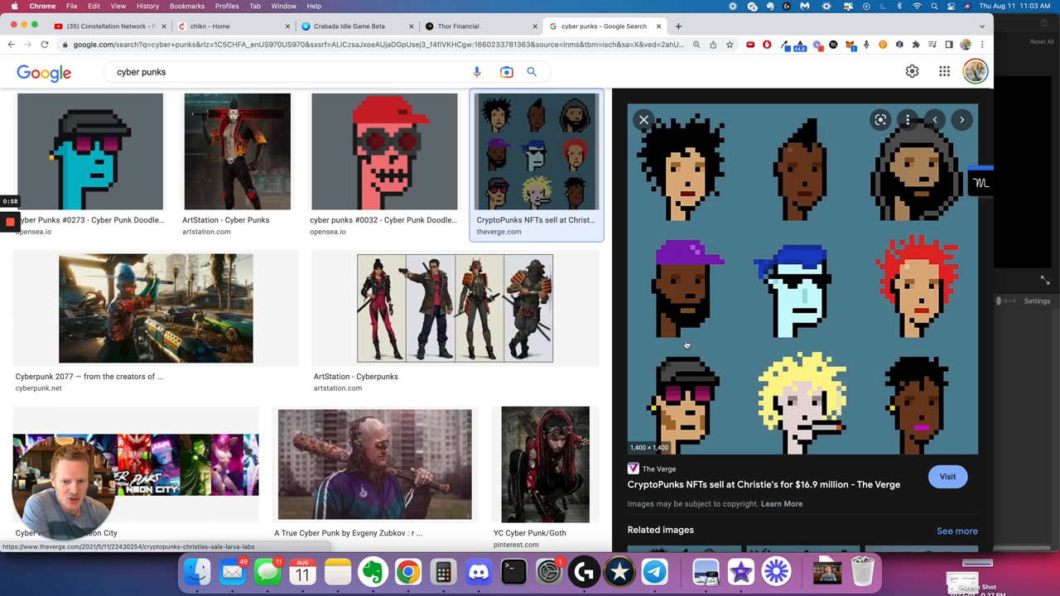
{"action": "mouse_move", "coordinate": [793, 259]}
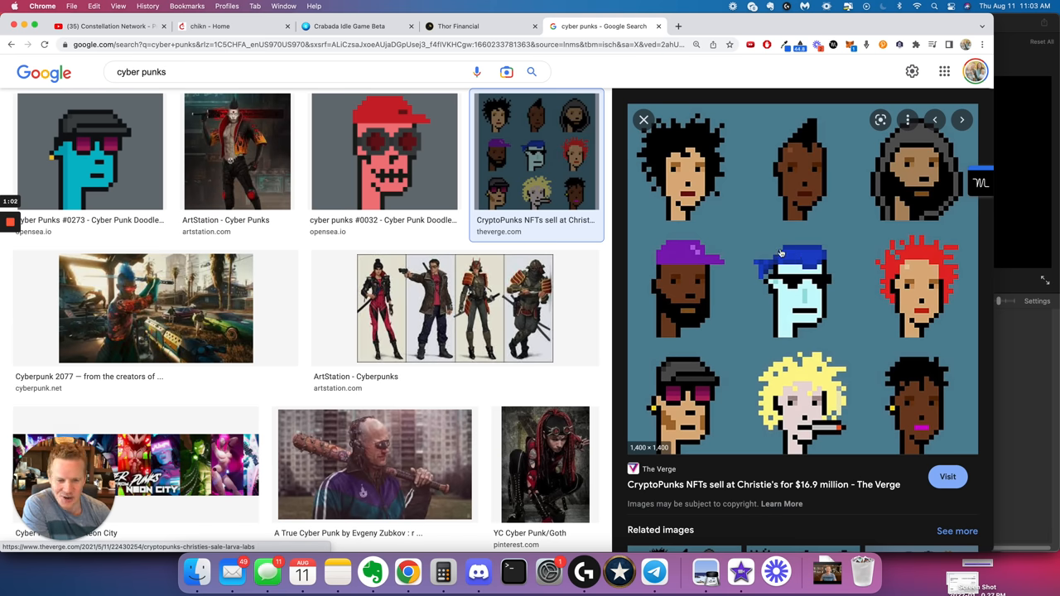
{"action": "mouse_move", "coordinate": [708, 283]}
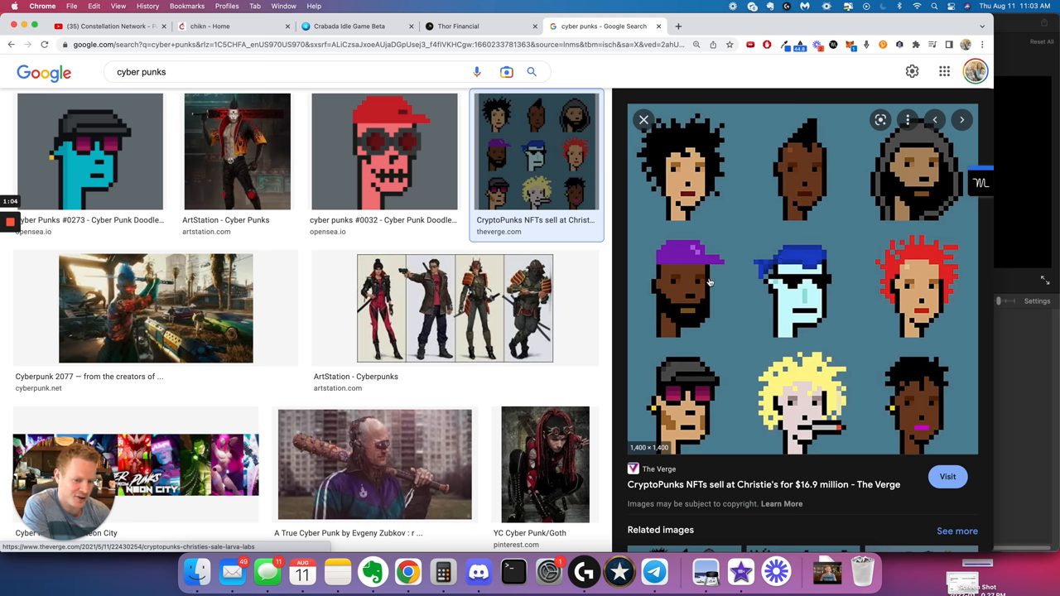
{"action": "left_click", "coordinate": [480, 25]}
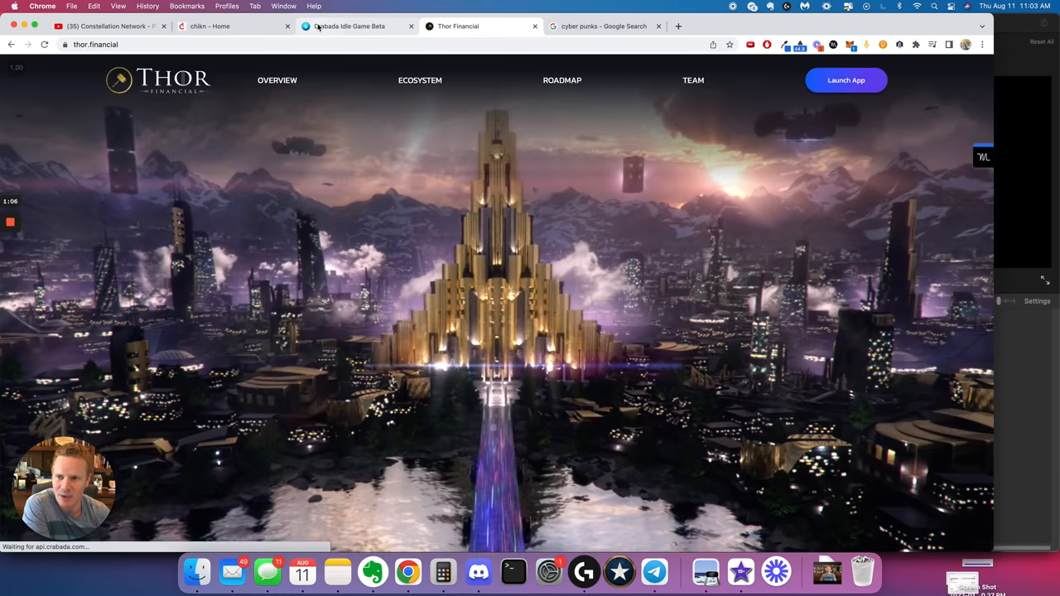
- Switch back to the Crabada Idle Game Beta page with its Wrong Network warning
{"action": "left_click", "coordinate": [348, 26]}
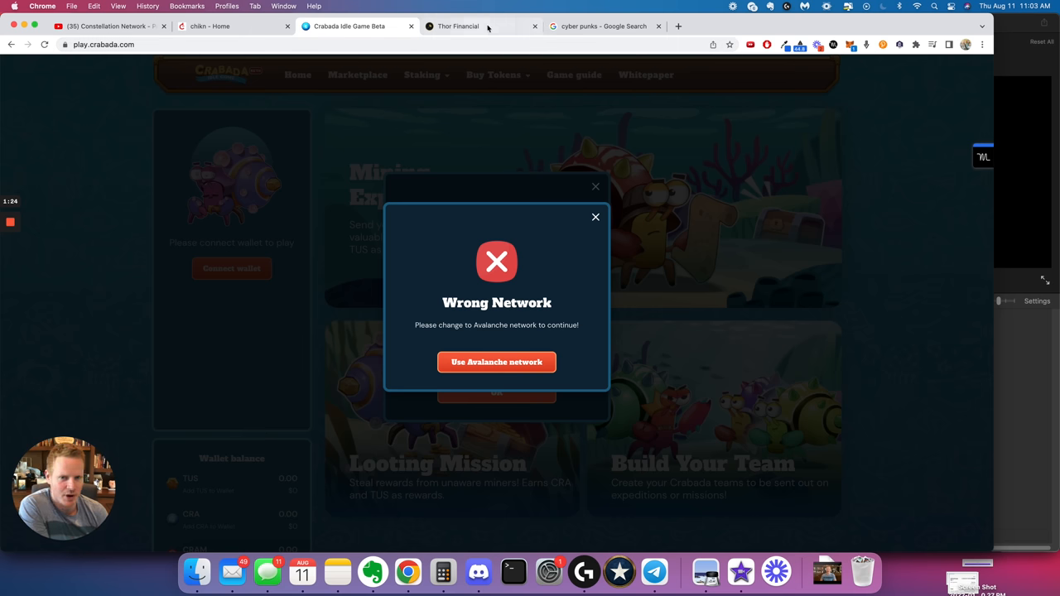
{"action": "mouse_move", "coordinate": [606, 26]}
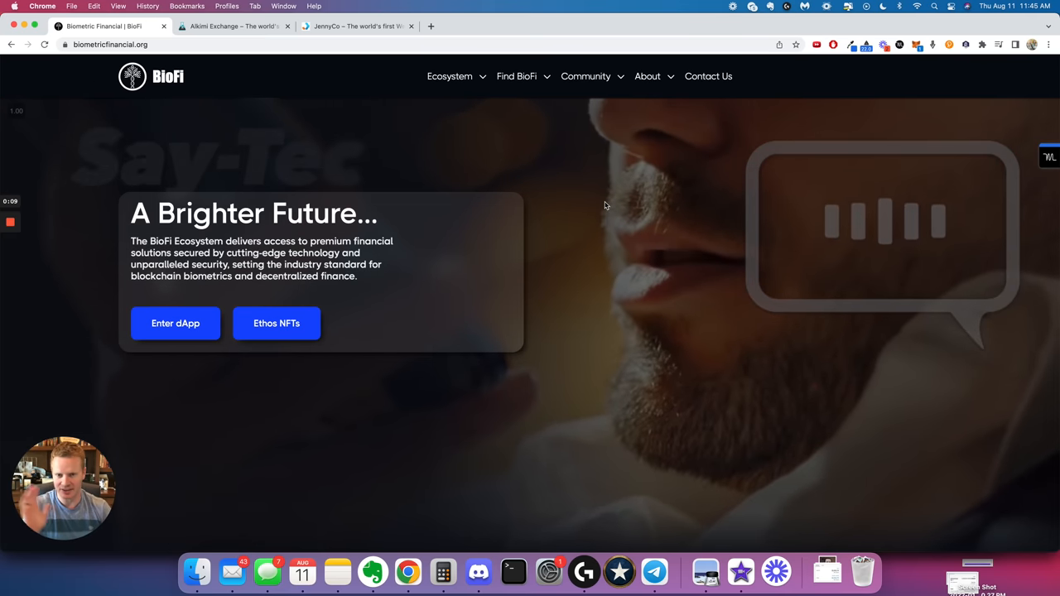
{"action": "mouse_move", "coordinate": [559, 197]}
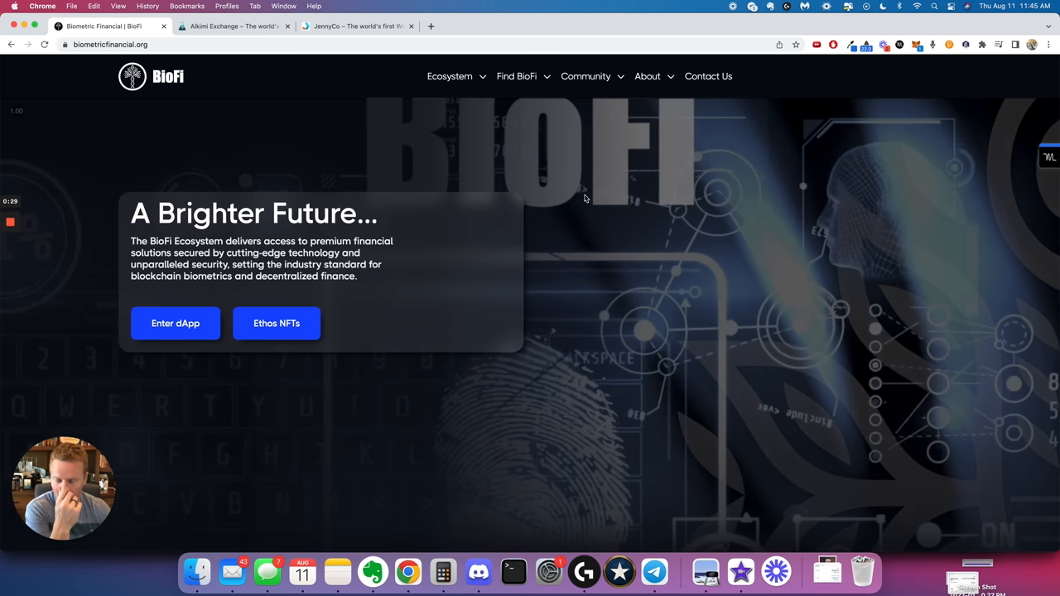
{"action": "mouse_move", "coordinate": [78, 168]}
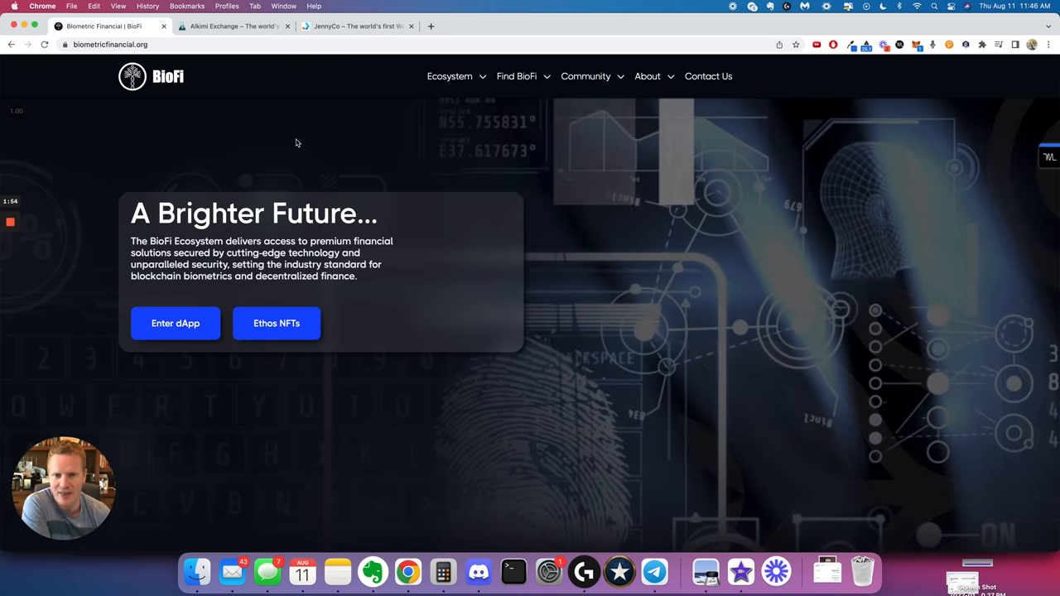
- Pick Say-Tec from the Ecosystem products menu and scroll through its biometric solutions page
{"action": "left_click", "coordinate": [450, 77]}
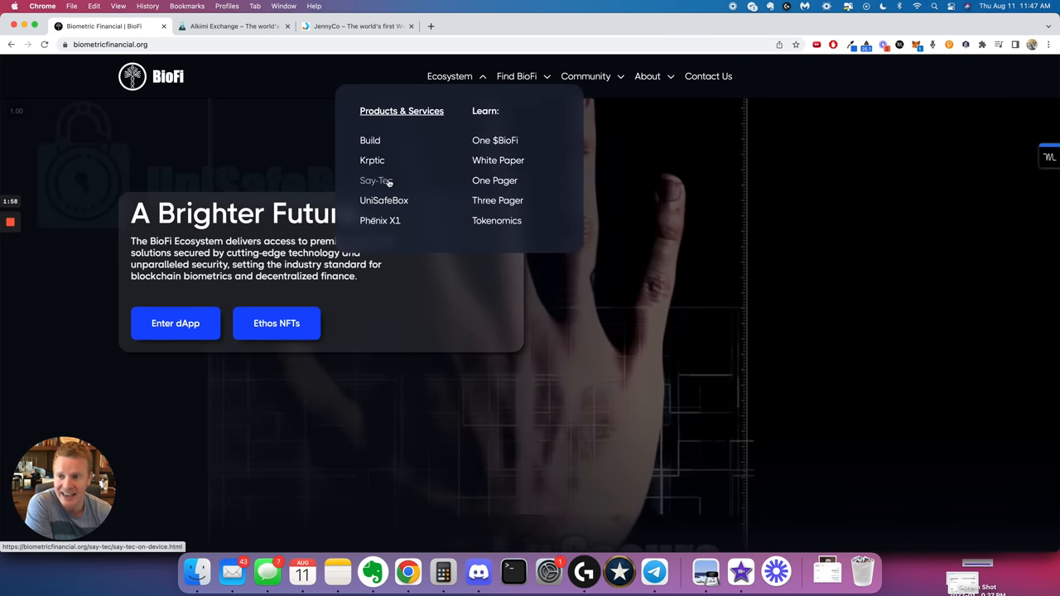
{"action": "left_click", "coordinate": [375, 180]}
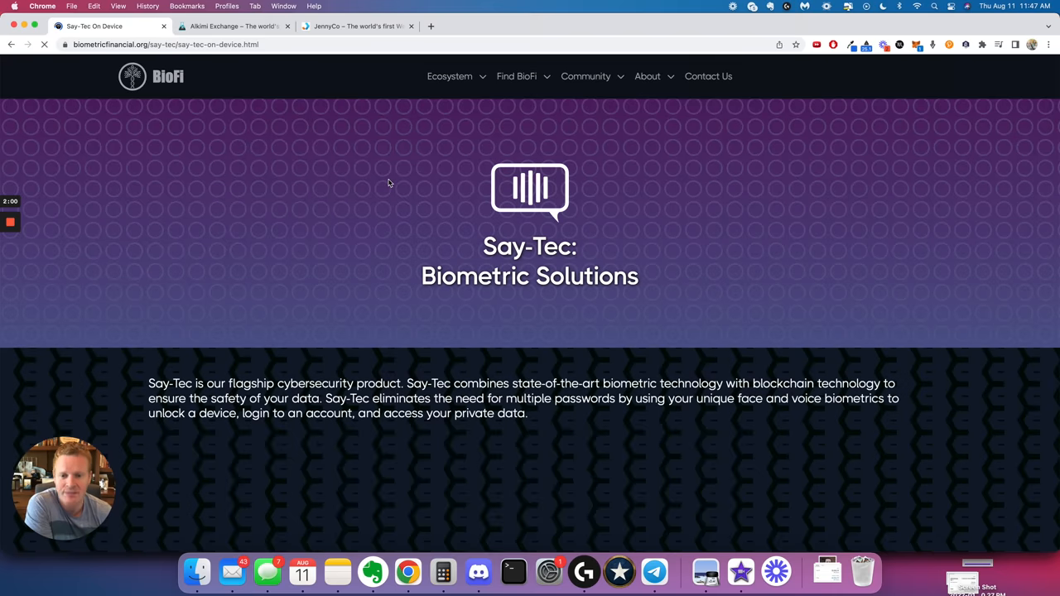
{"action": "scroll", "scroll_direction": "down", "scroll_amount": 3}
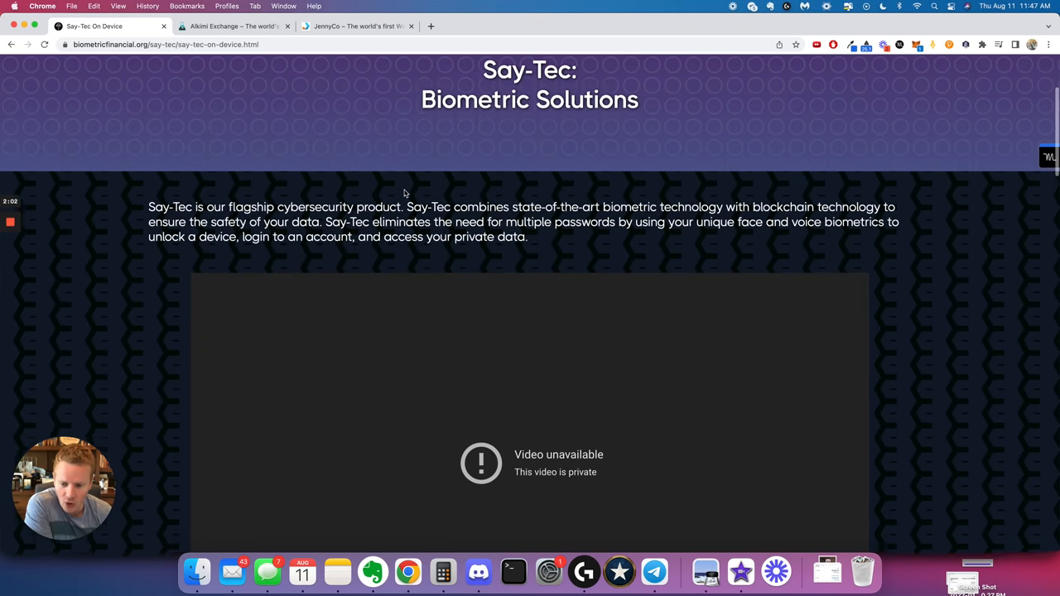
{"action": "scroll", "scroll_direction": "down", "scroll_amount": 3}
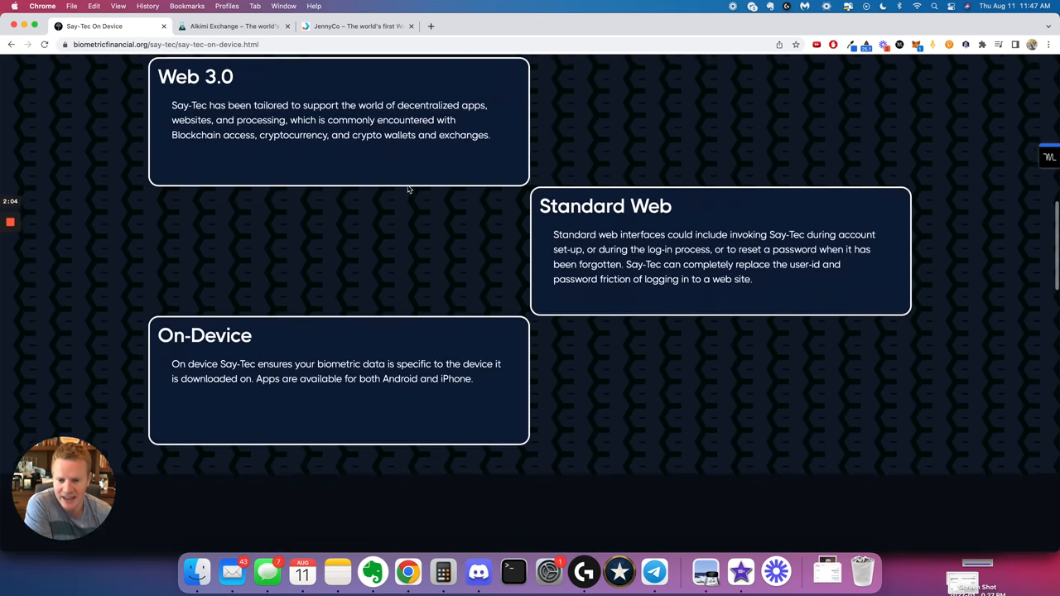
{"action": "scroll", "scroll_direction": "up", "scroll_amount": 3}
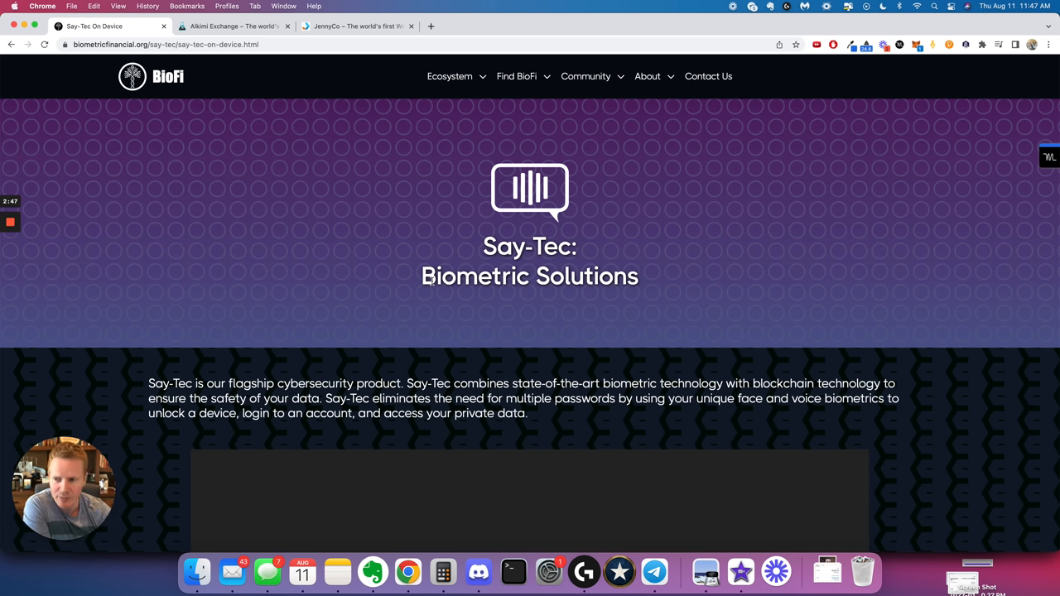
{"action": "mouse_move", "coordinate": [300, 322]}
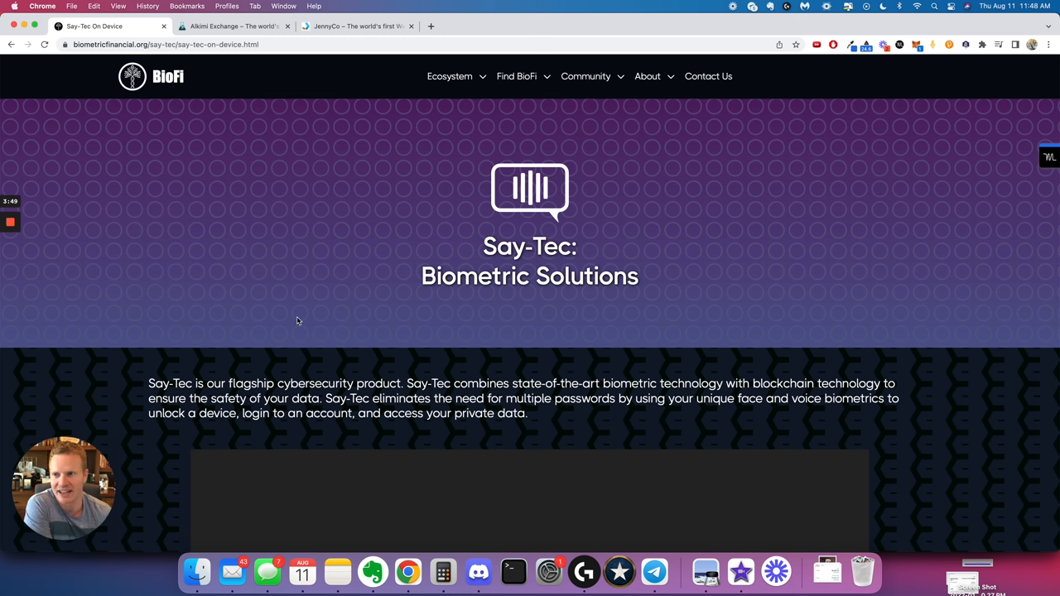
{"action": "mouse_move", "coordinate": [267, 273]}
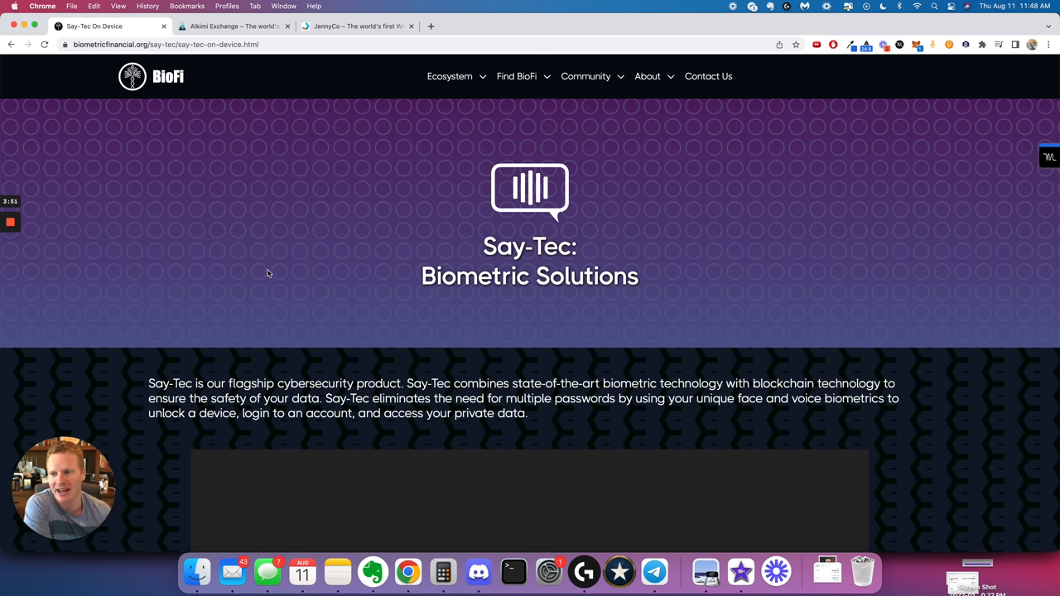
- Scroll through the Alkimi Exchange site, then switch to the JennyCo homepage
{"action": "left_click", "coordinate": [235, 26]}
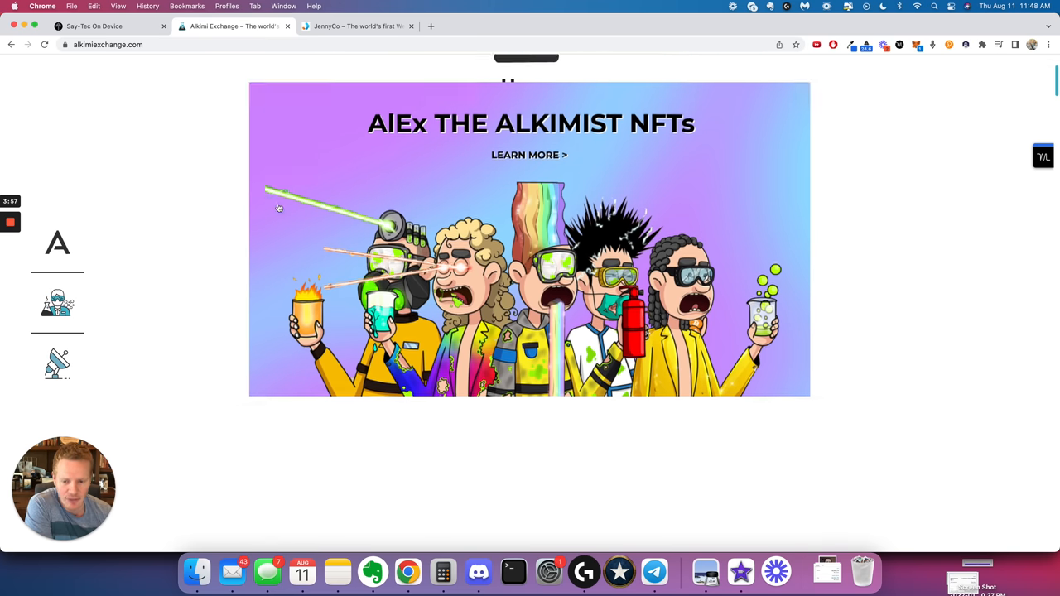
{"action": "scroll", "scroll_direction": "down", "scroll_amount": 3}
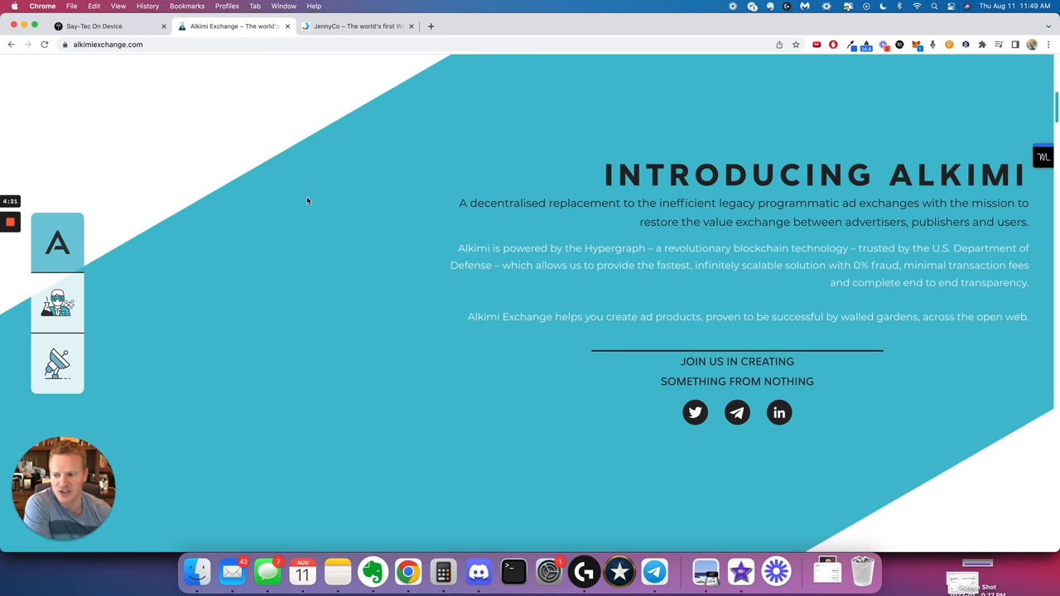
{"action": "scroll", "scroll_direction": "down", "scroll_amount": 3}
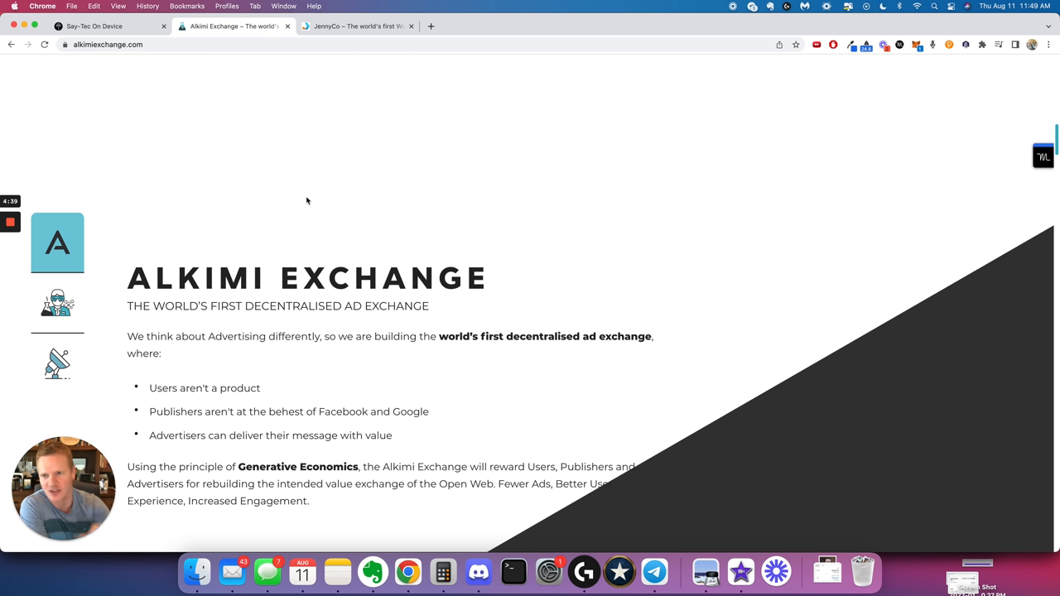
{"action": "left_click", "coordinate": [356, 25]}
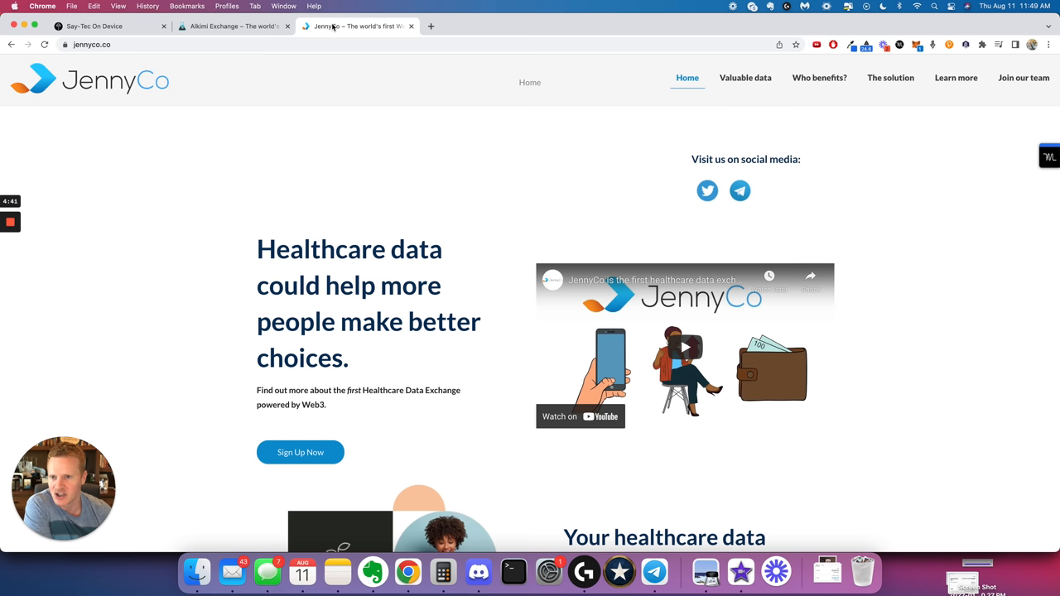
{"action": "mouse_move", "coordinate": [260, 189]}
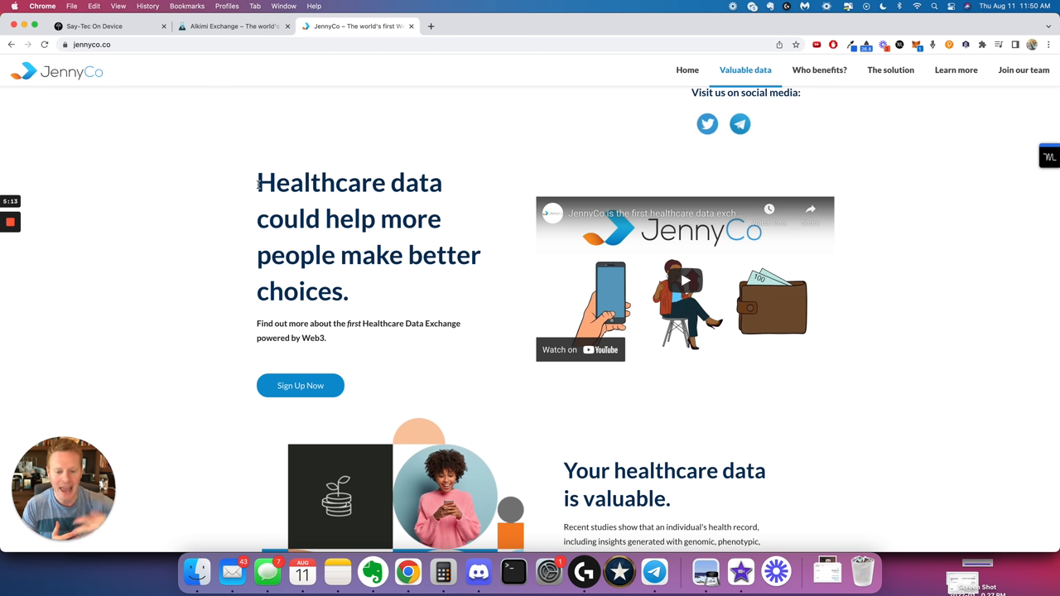
{"action": "mouse_move", "coordinate": [589, 200]}
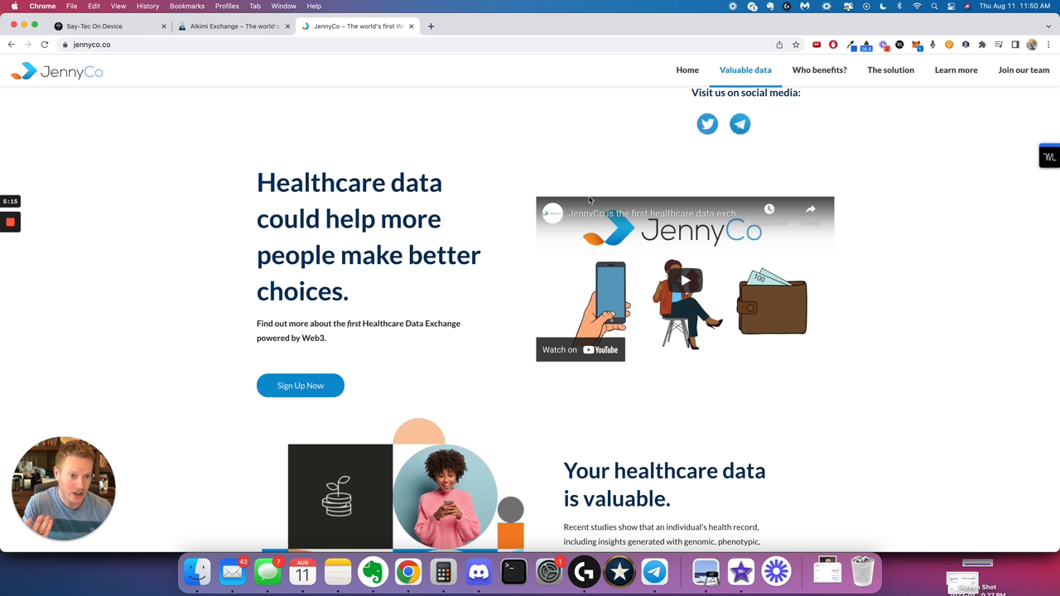
{"action": "mouse_move", "coordinate": [537, 172]}
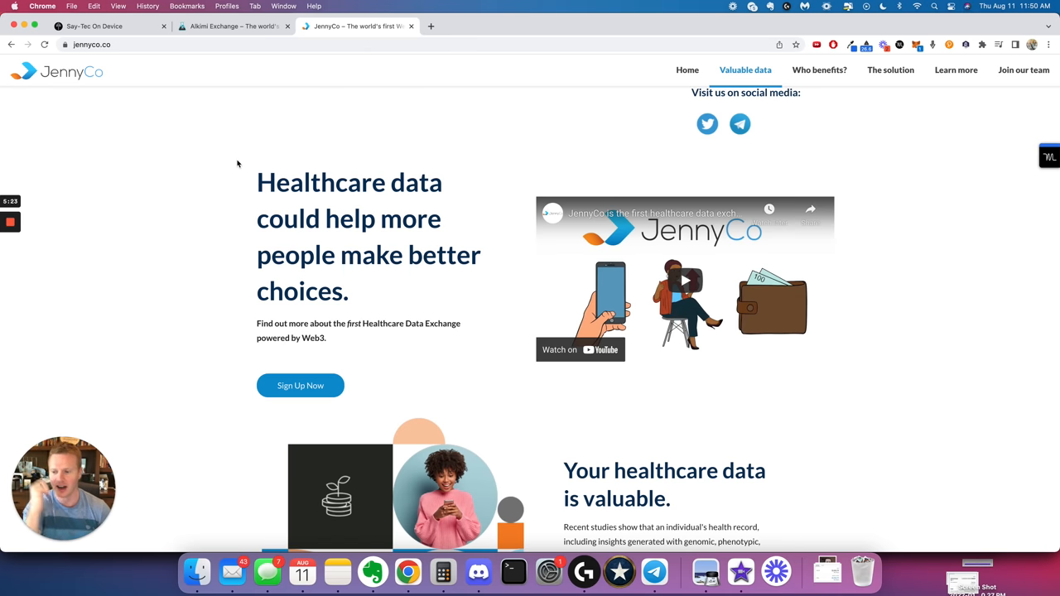
{"action": "mouse_move", "coordinate": [125, 185]}
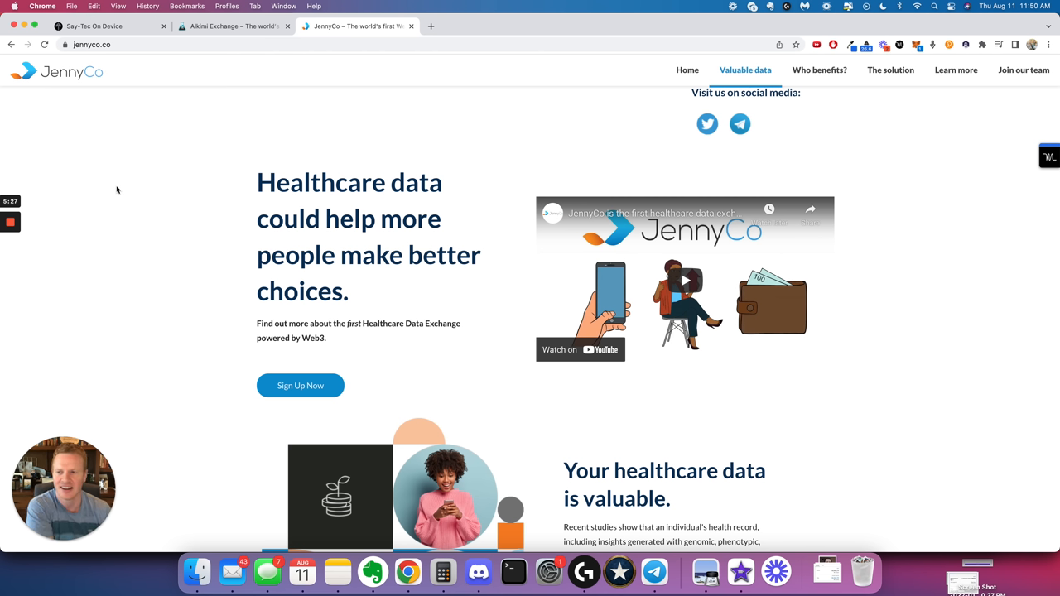
{"action": "mouse_move", "coordinate": [52, 214]}
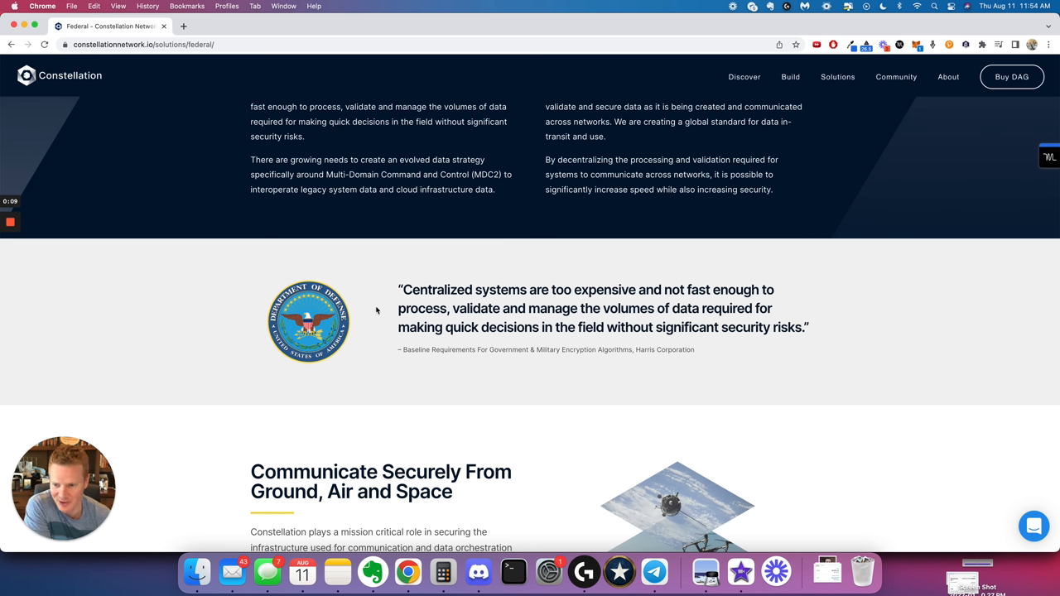
{"action": "mouse_move", "coordinate": [393, 336]}
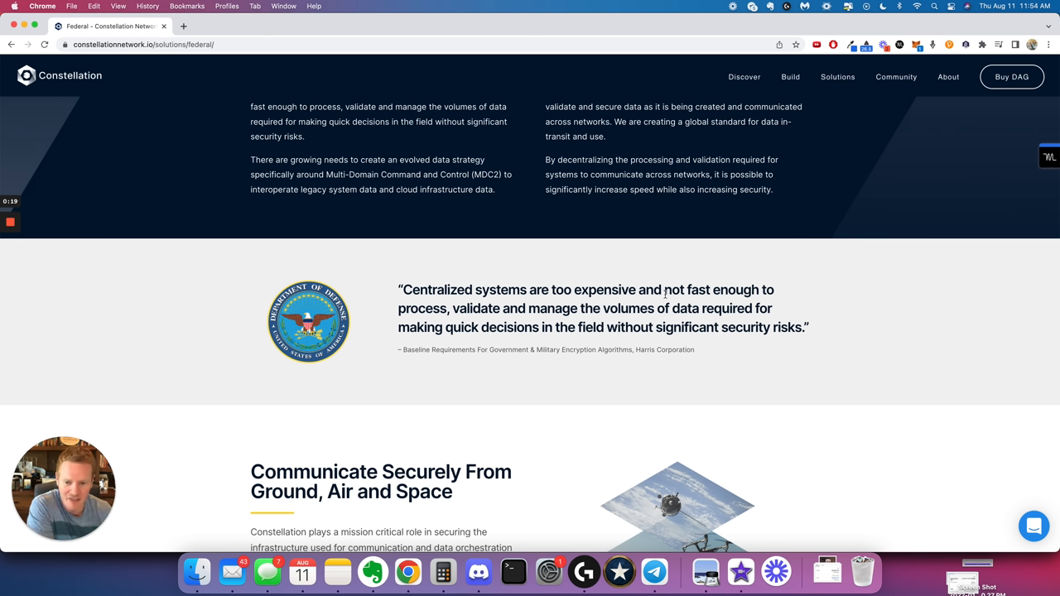
{"action": "mouse_move", "coordinate": [476, 322]}
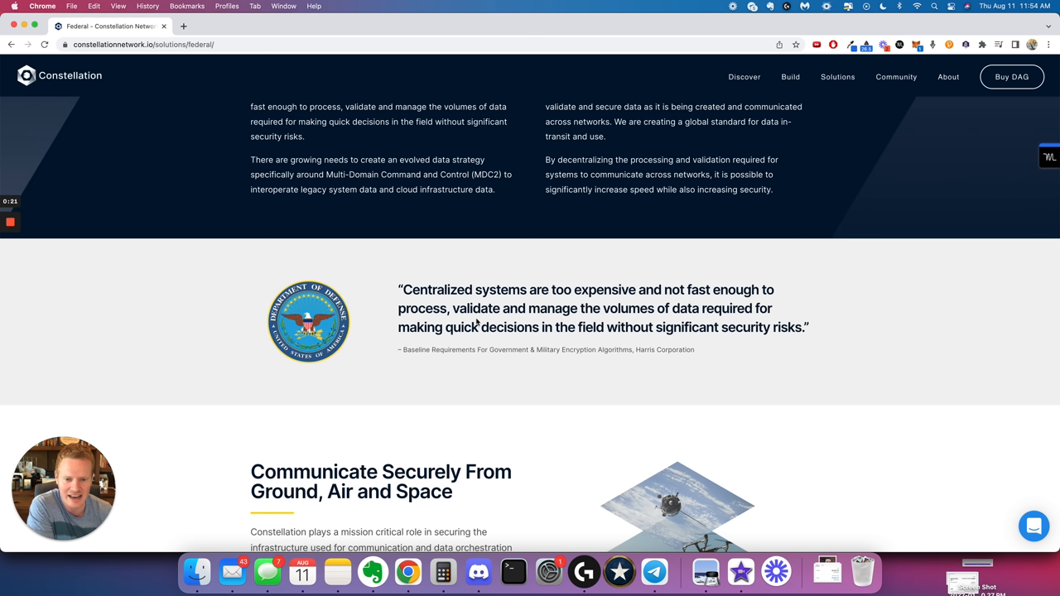
{"action": "mouse_move", "coordinate": [499, 324]}
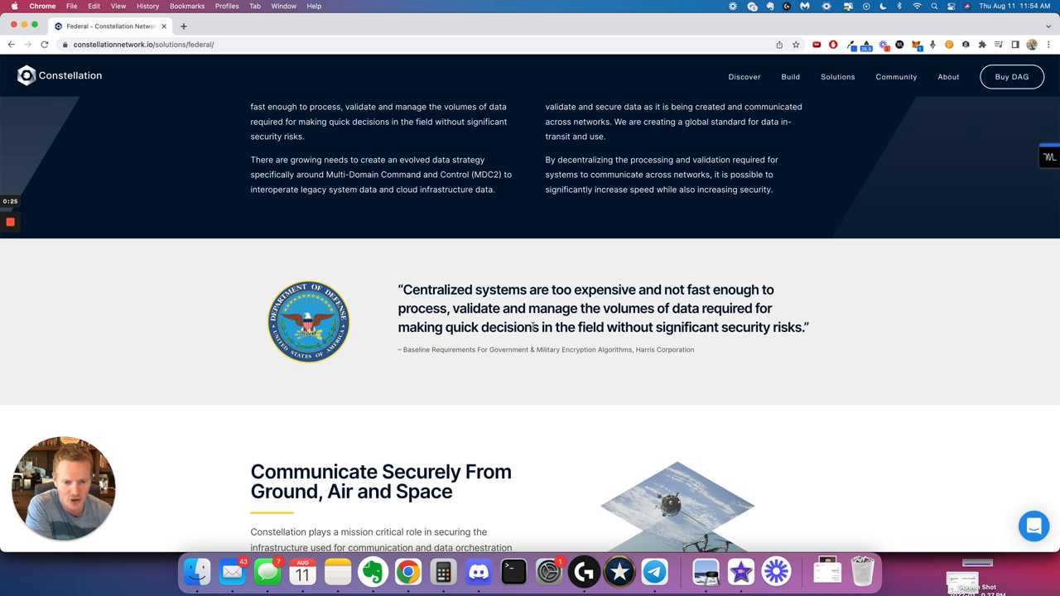
{"action": "mouse_move", "coordinate": [538, 327]}
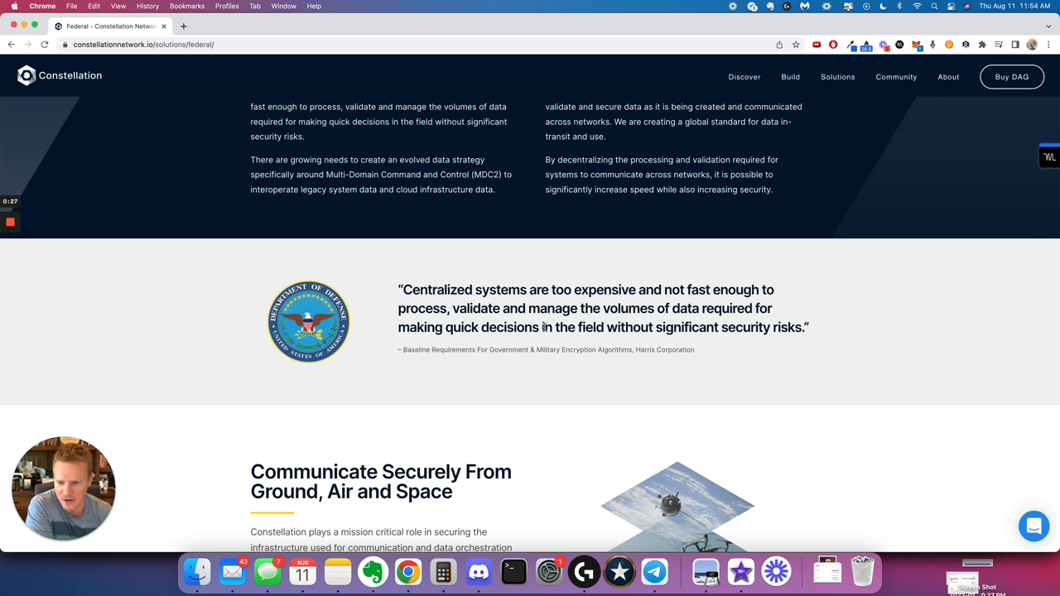
{"action": "mouse_move", "coordinate": [227, 323]}
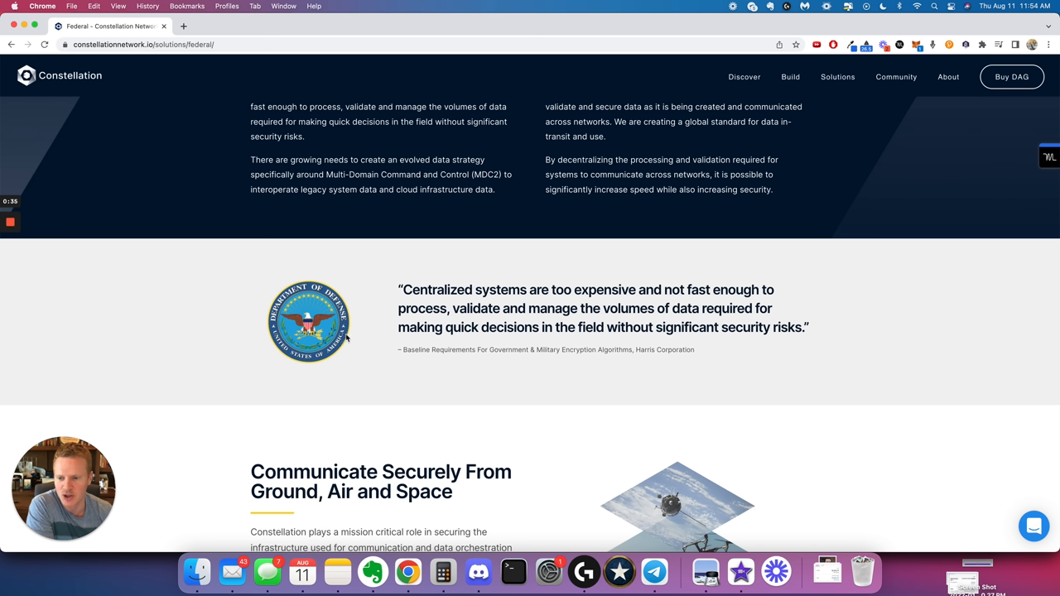
{"action": "mouse_move", "coordinate": [347, 337]}
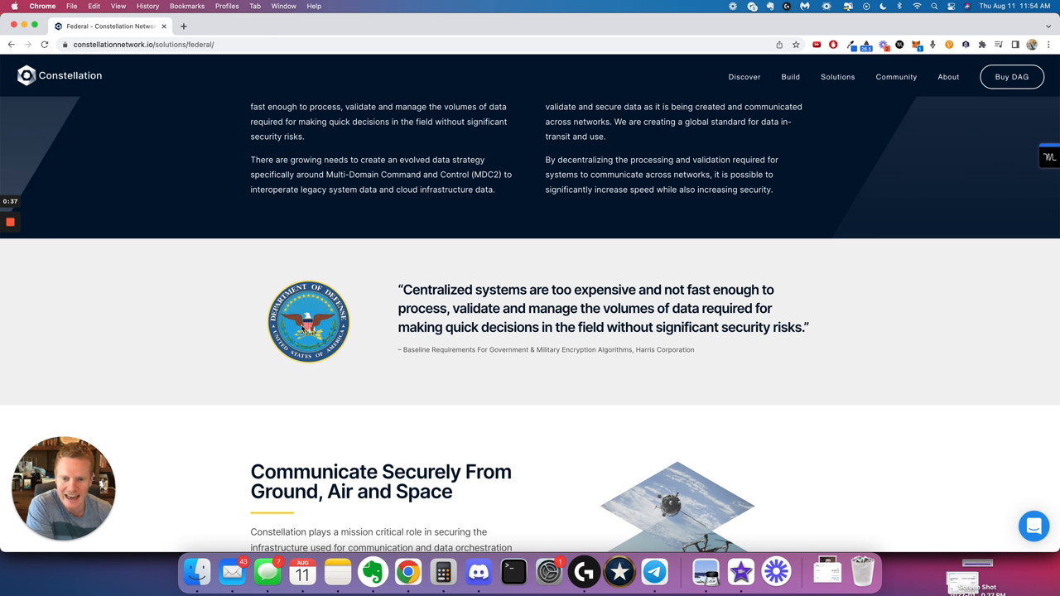
{"action": "mouse_move", "coordinate": [311, 324]}
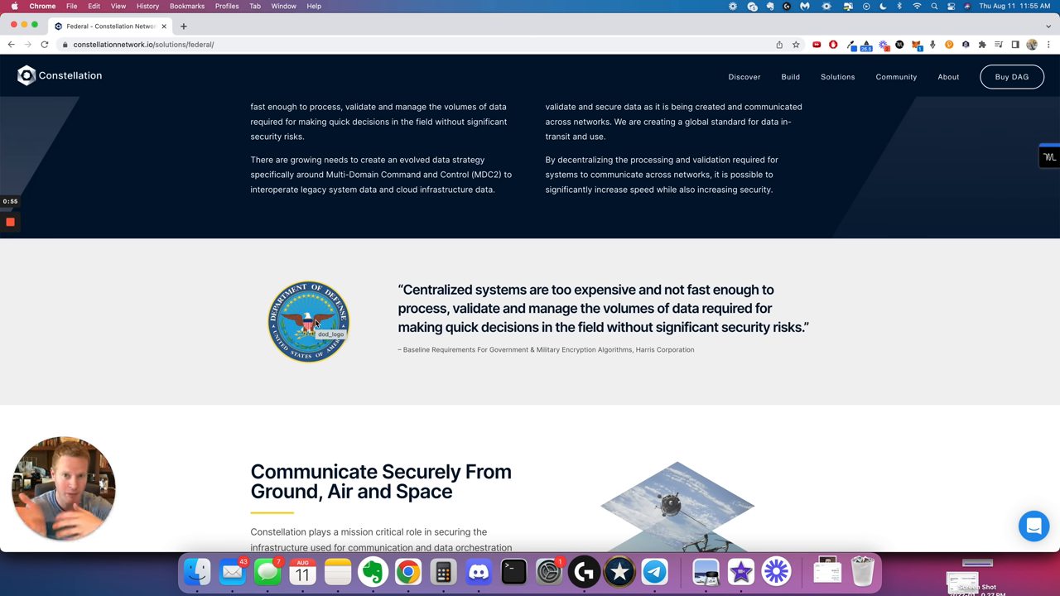
{"action": "mouse_move", "coordinate": [427, 262]}
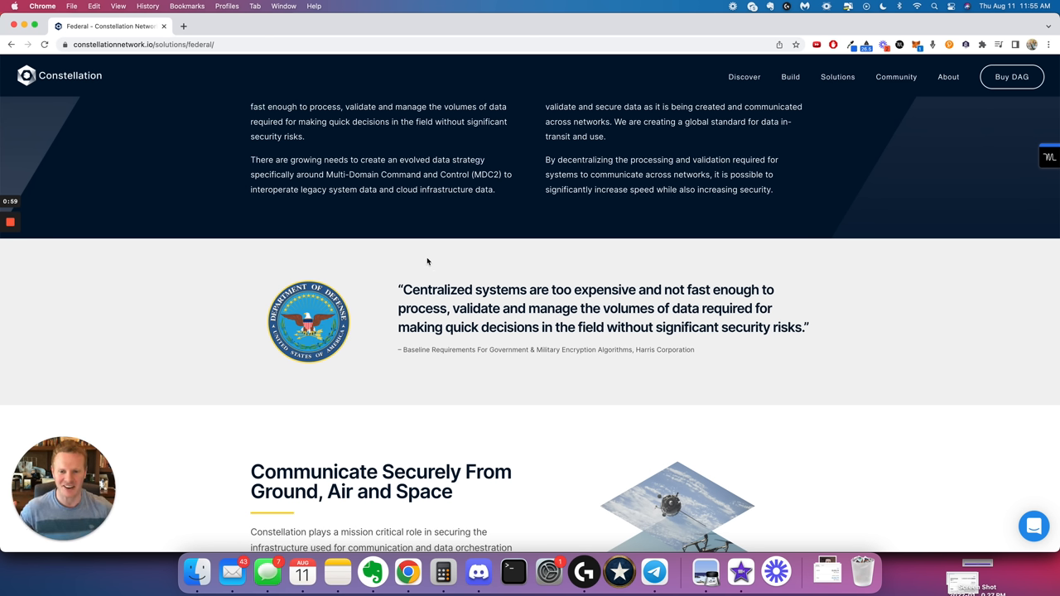
{"action": "mouse_move", "coordinate": [50, 219]}
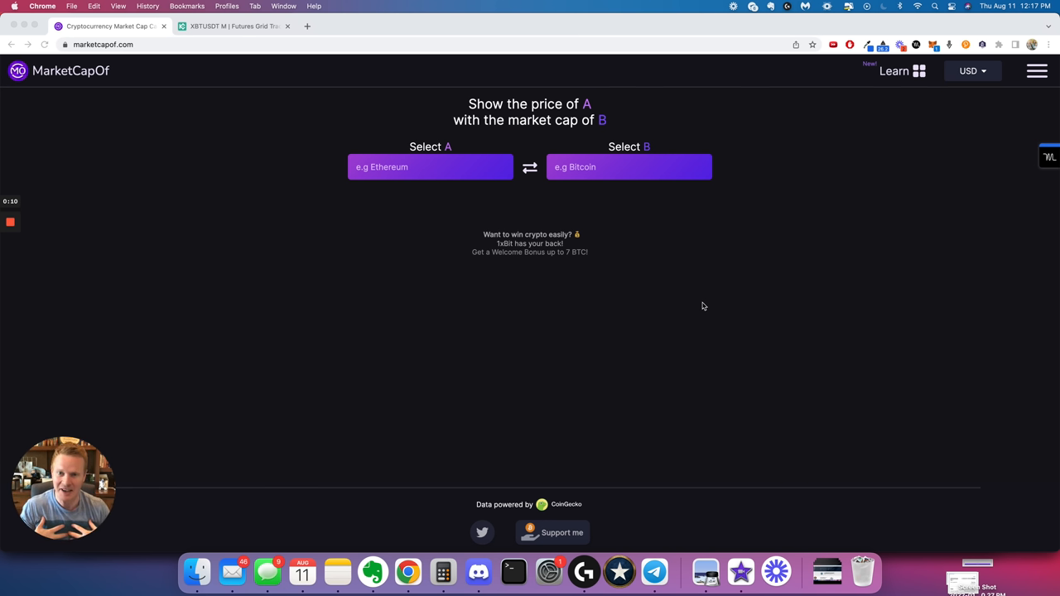
{"action": "mouse_move", "coordinate": [708, 303]}
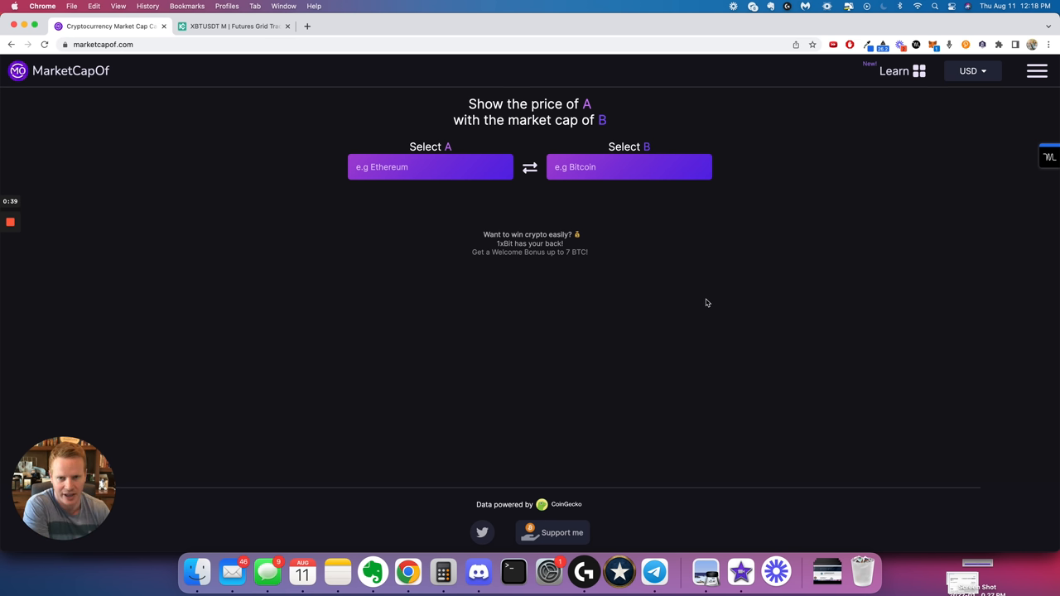
{"action": "mouse_move", "coordinate": [79, 166]}
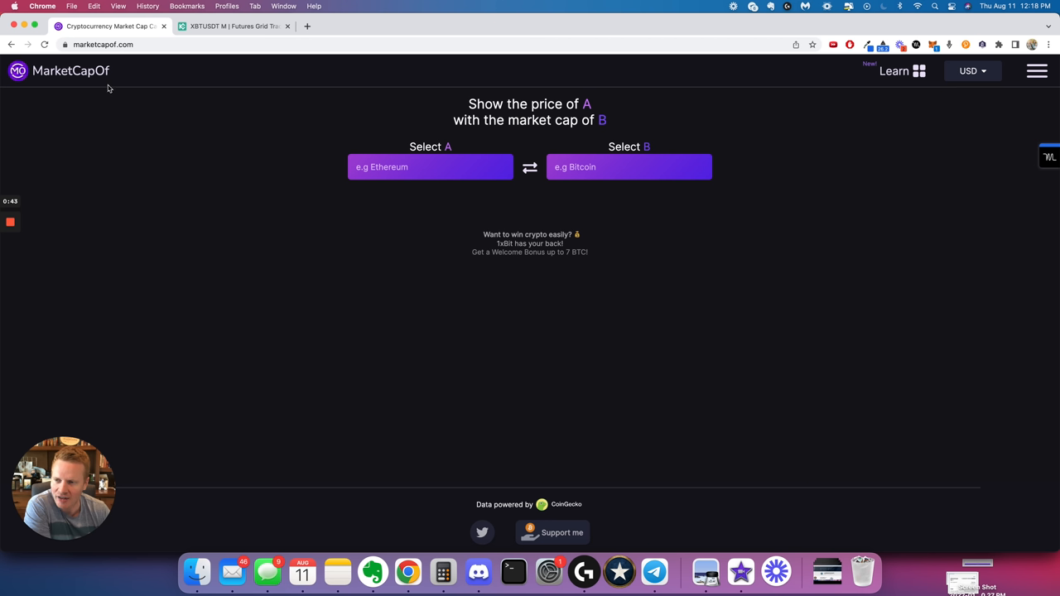
{"action": "mouse_move", "coordinate": [301, 286]}
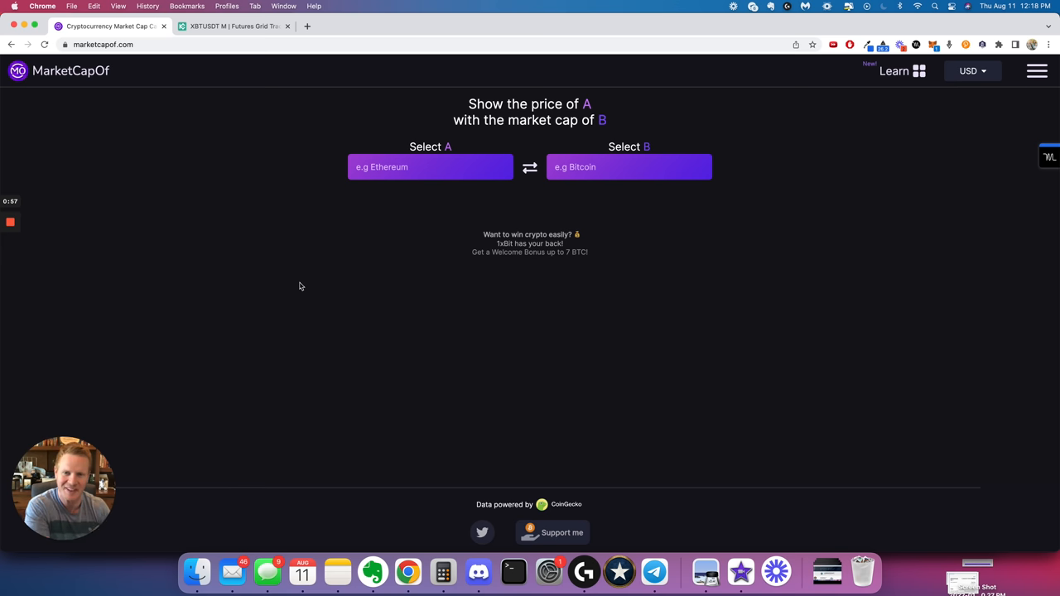
{"action": "mouse_move", "coordinate": [345, 262]}
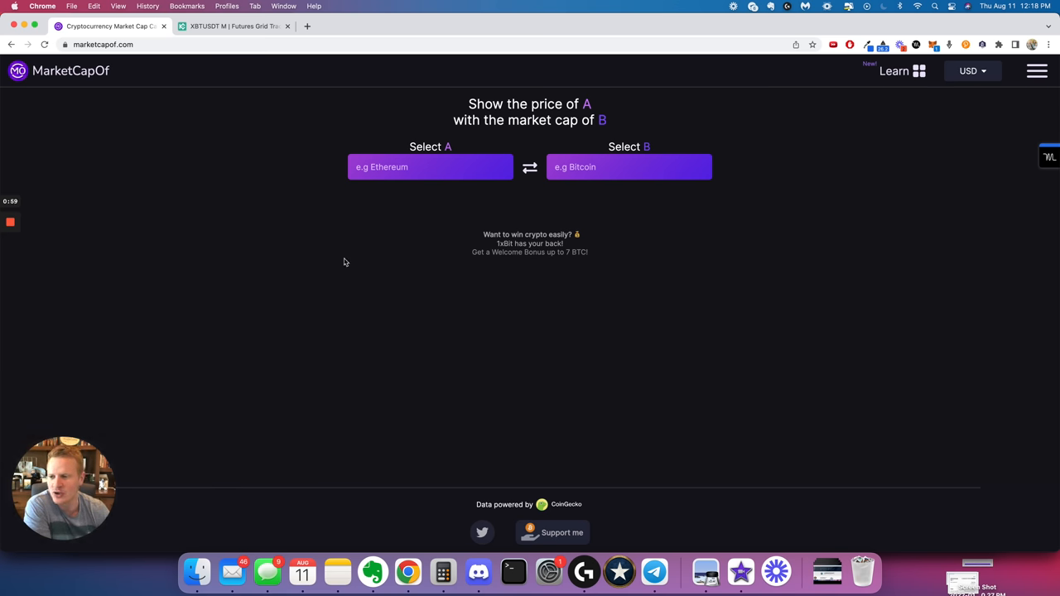
- Price Constellation (DAG) at Avalanche's market cap: $3.18, a 28.44x gain
{"action": "left_click", "coordinate": [429, 167]}
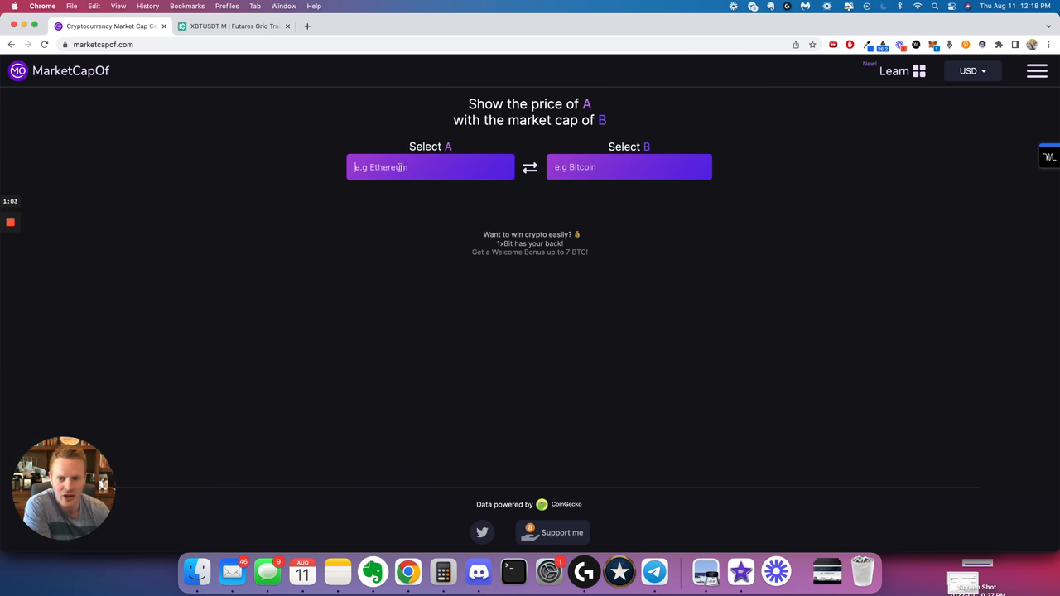
{"action": "type", "text": "dag"}
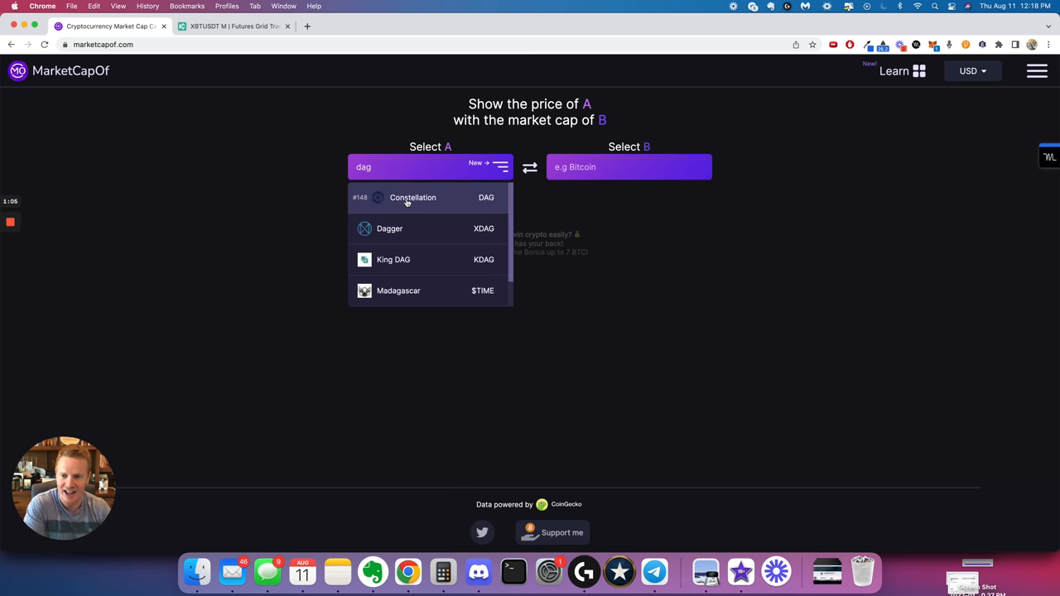
{"action": "left_click", "coordinate": [412, 197]}
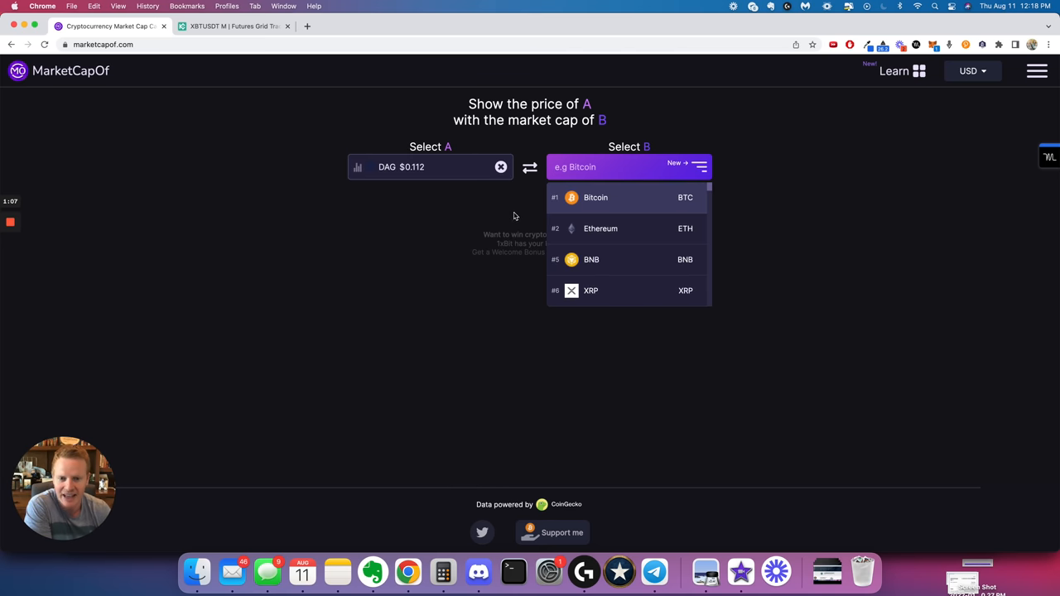
{"action": "type", "text": "avax"}
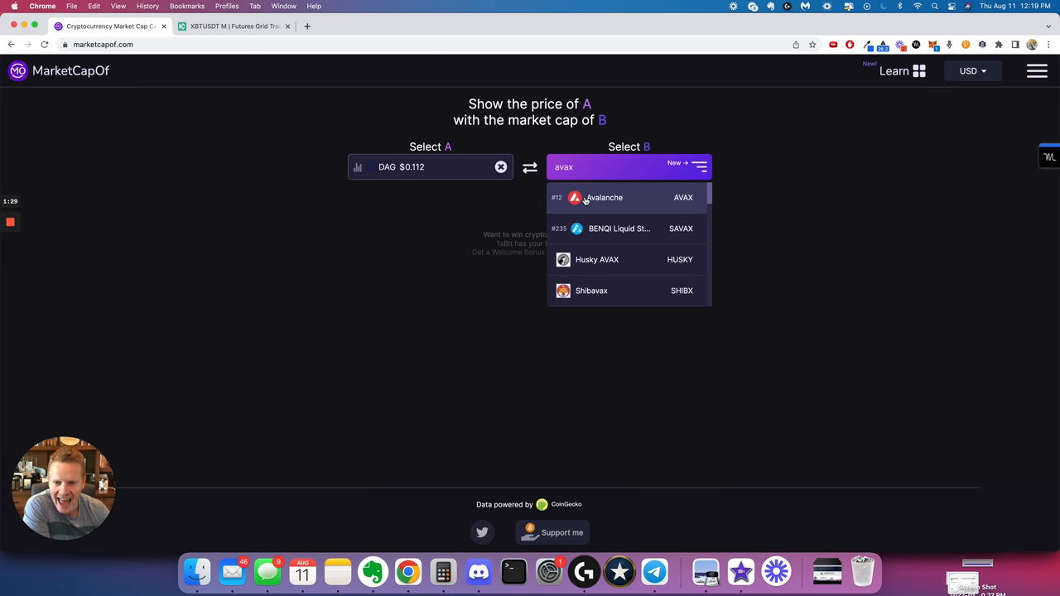
{"action": "left_click", "coordinate": [604, 197]}
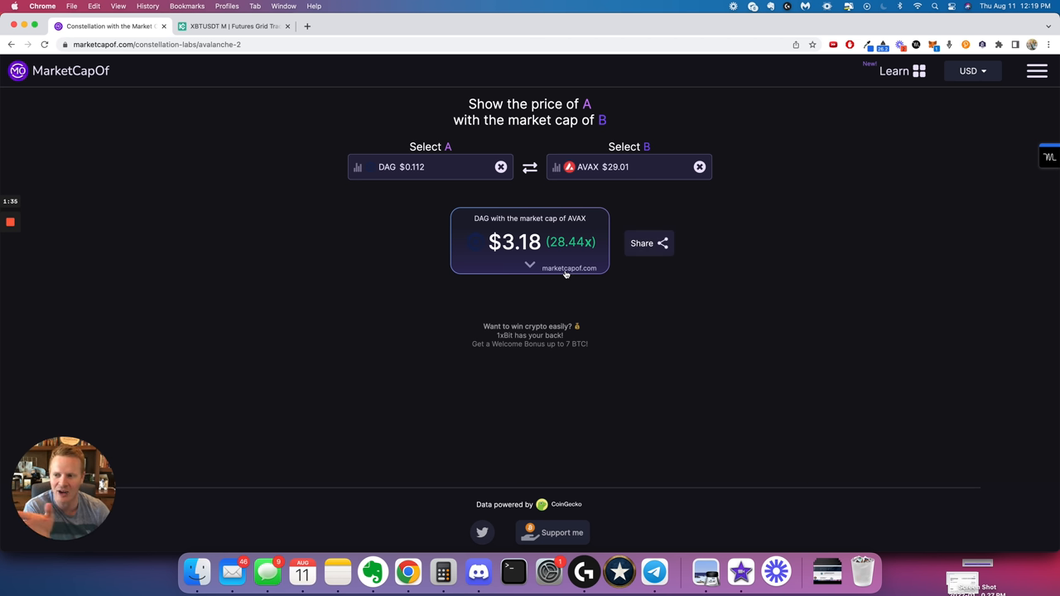
{"action": "mouse_move", "coordinate": [602, 255]}
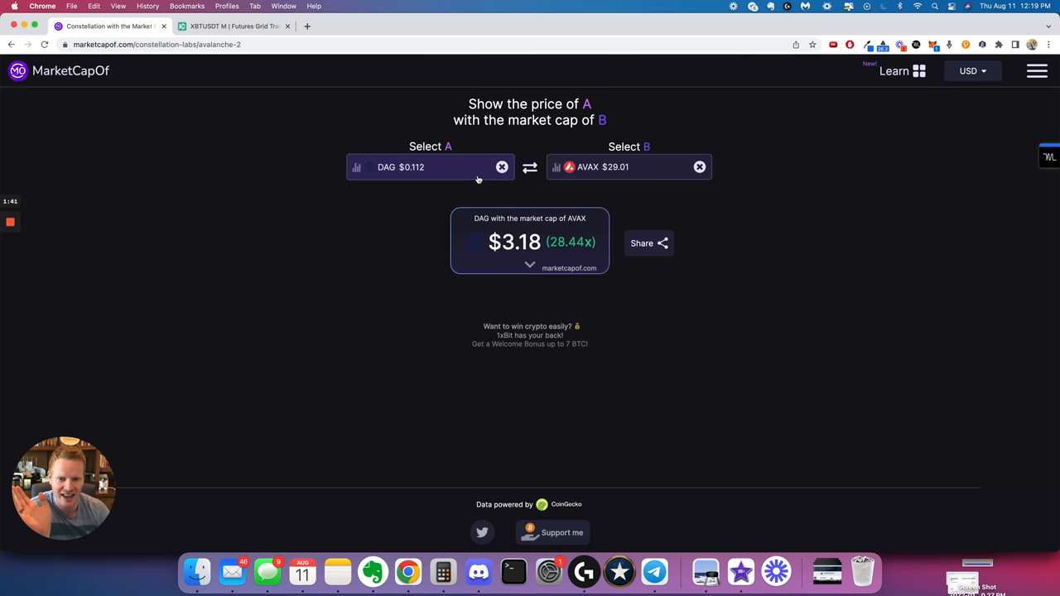
- Replace Avalanche with Ethereum in Select B, pricing DAG at $85.91 (785x)
{"action": "left_click", "coordinate": [629, 166]}
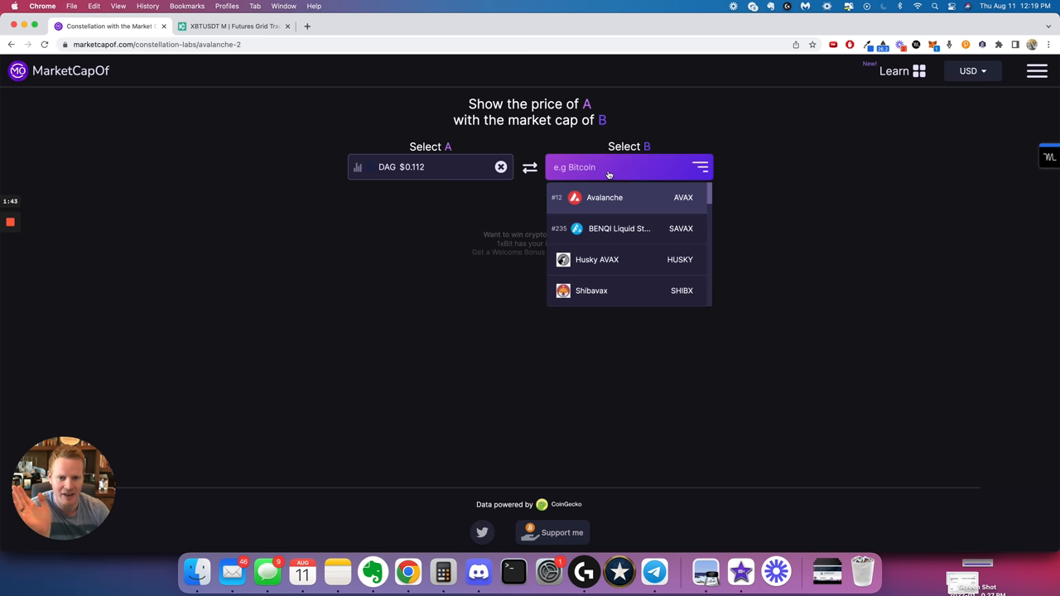
{"action": "type", "text": "eth"}
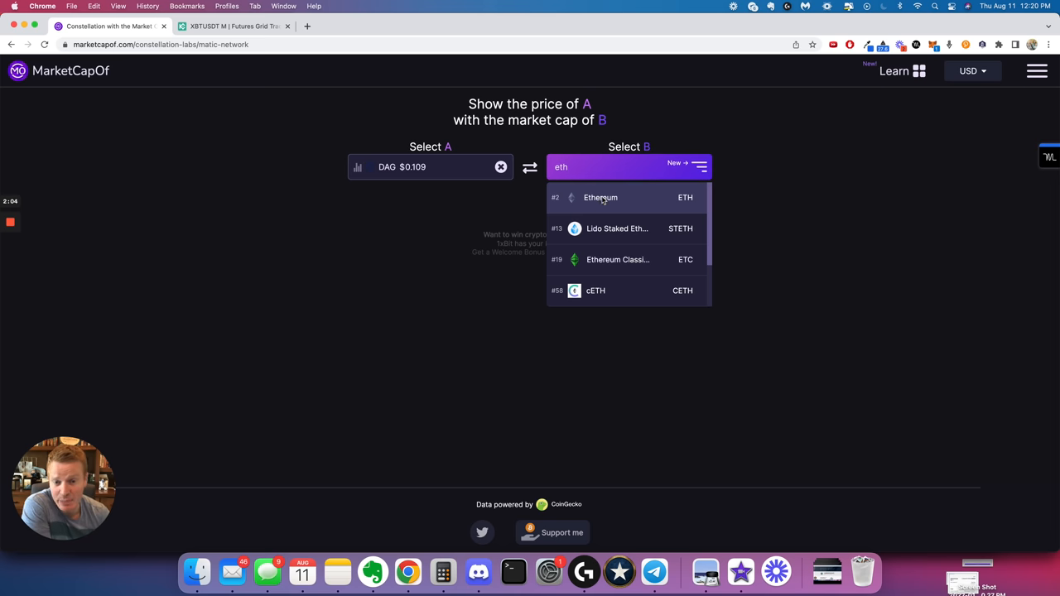
{"action": "left_click", "coordinate": [600, 197]}
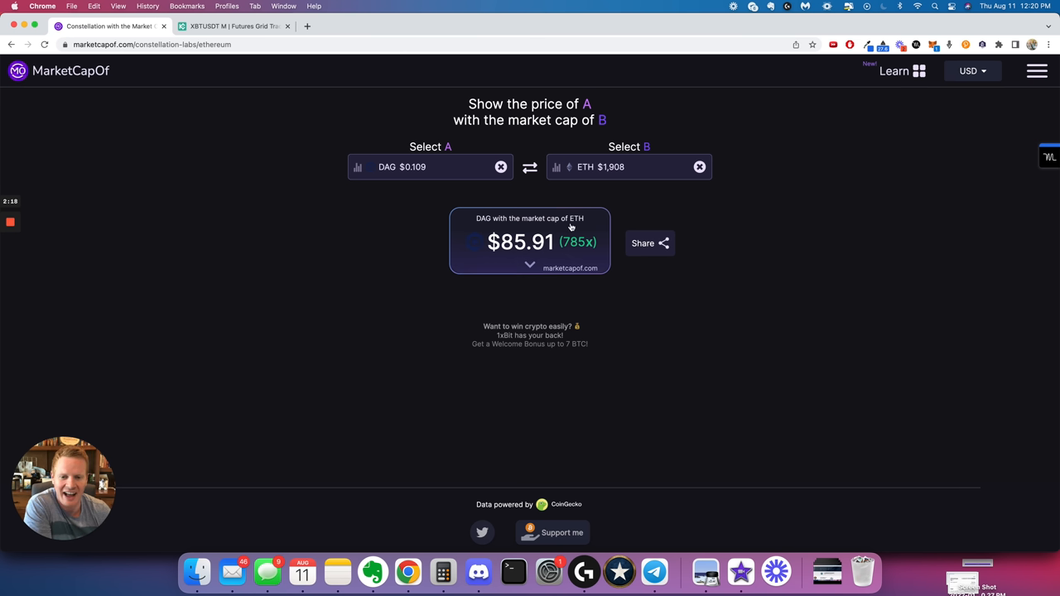
{"action": "mouse_move", "coordinate": [534, 263]}
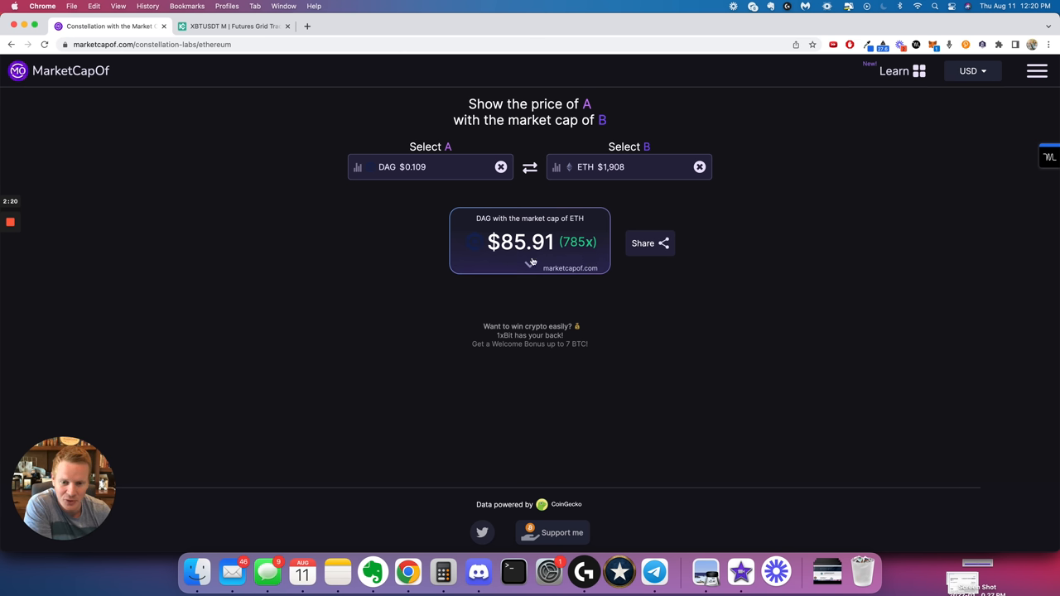
{"action": "mouse_move", "coordinate": [577, 232]}
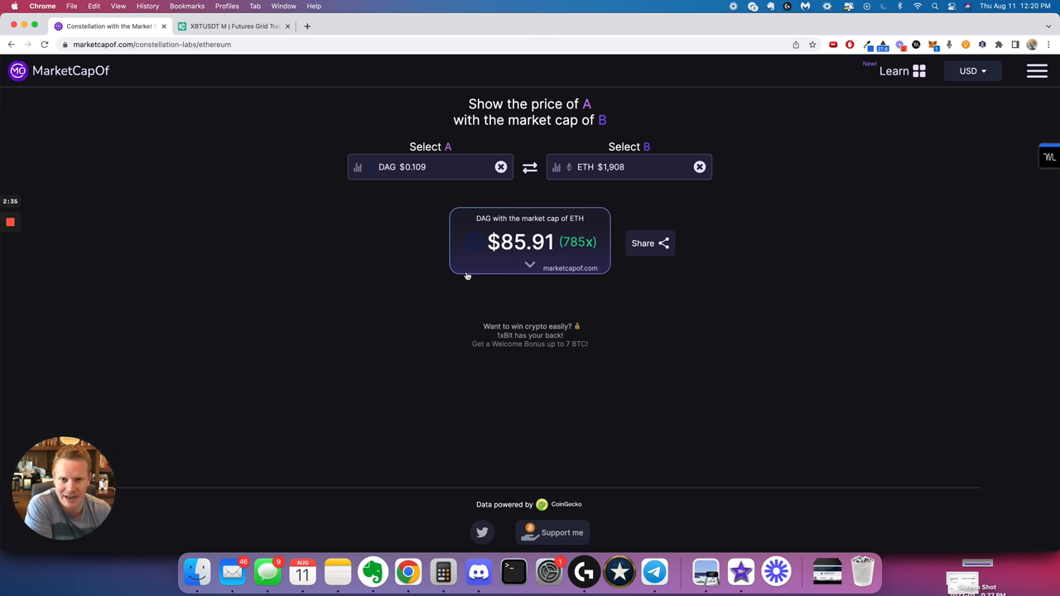
- Bring up Calculator over the DAG-versus-Ethereum $85.91 result
{"action": "left_click", "coordinate": [406, 167]}
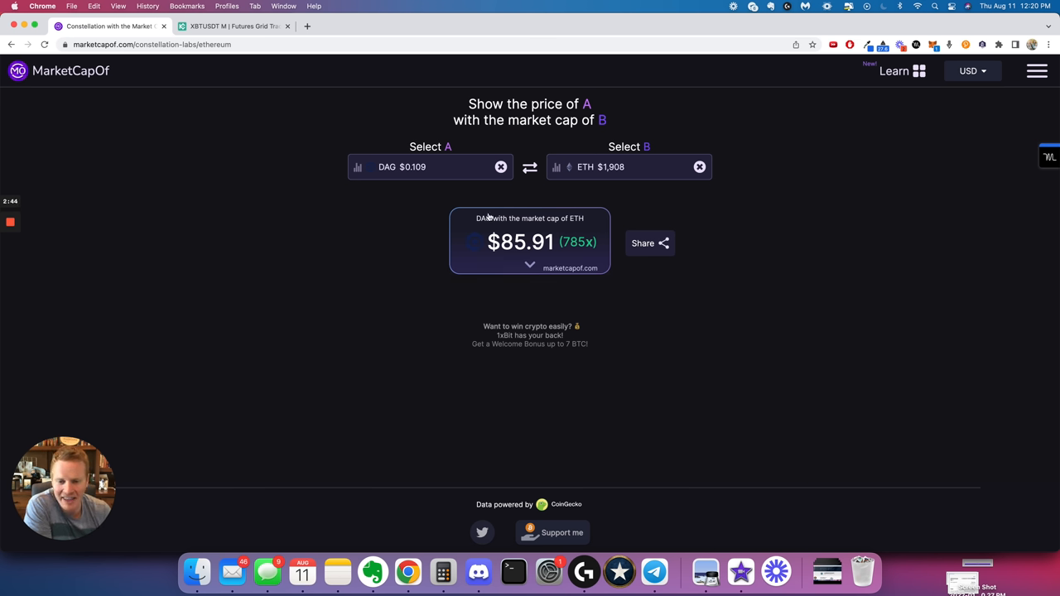
{"action": "mouse_move", "coordinate": [231, 258]}
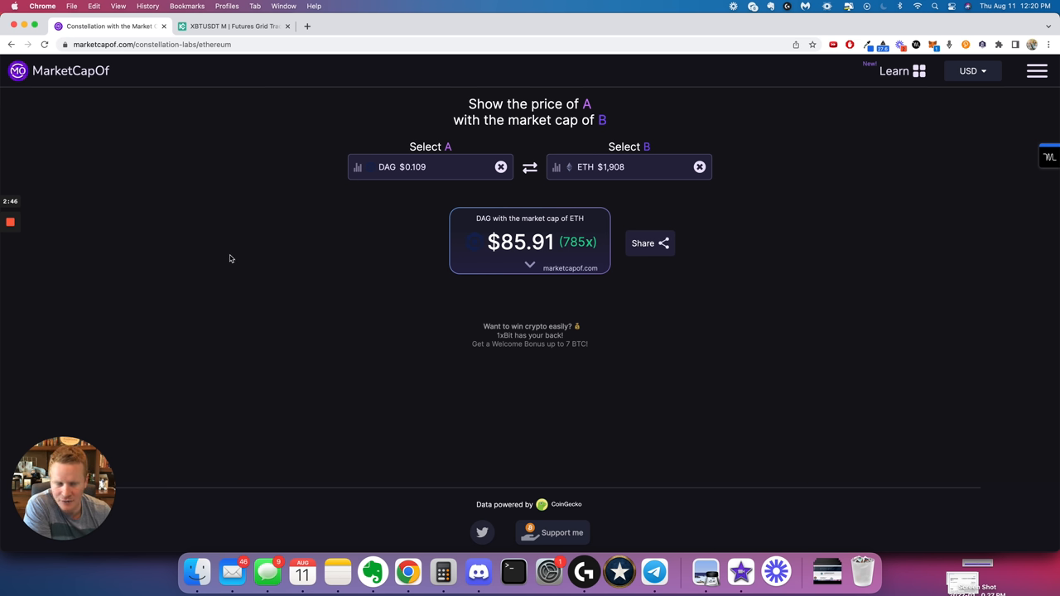
{"action": "mouse_move", "coordinate": [322, 303]}
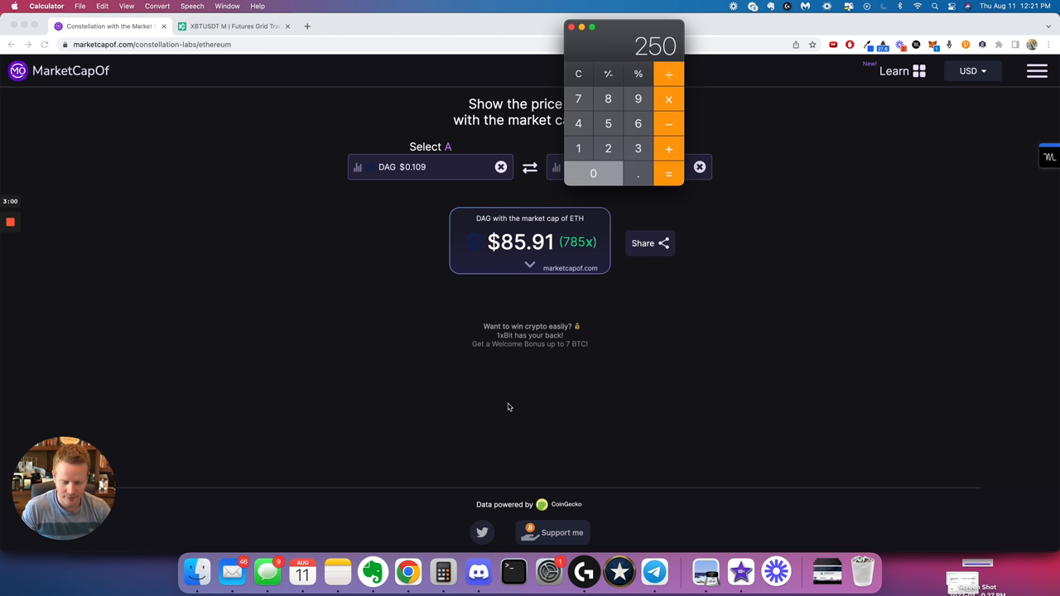
- Enter 27250 in Calculator and return to the MarketCapOf comparison
{"action": "left_click", "coordinate": [593, 173]}
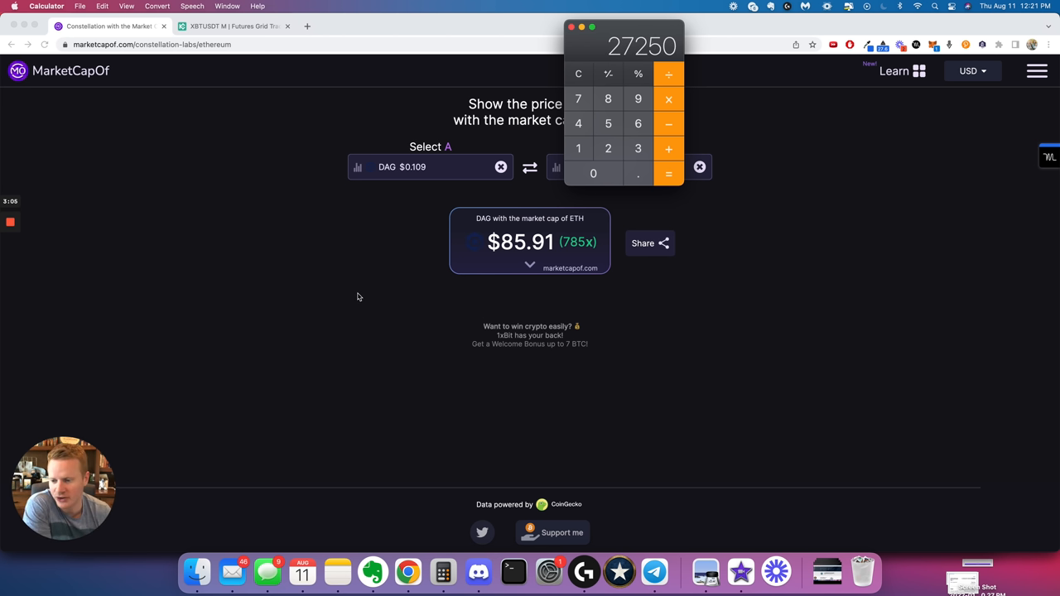
{"action": "mouse_move", "coordinate": [335, 289]}
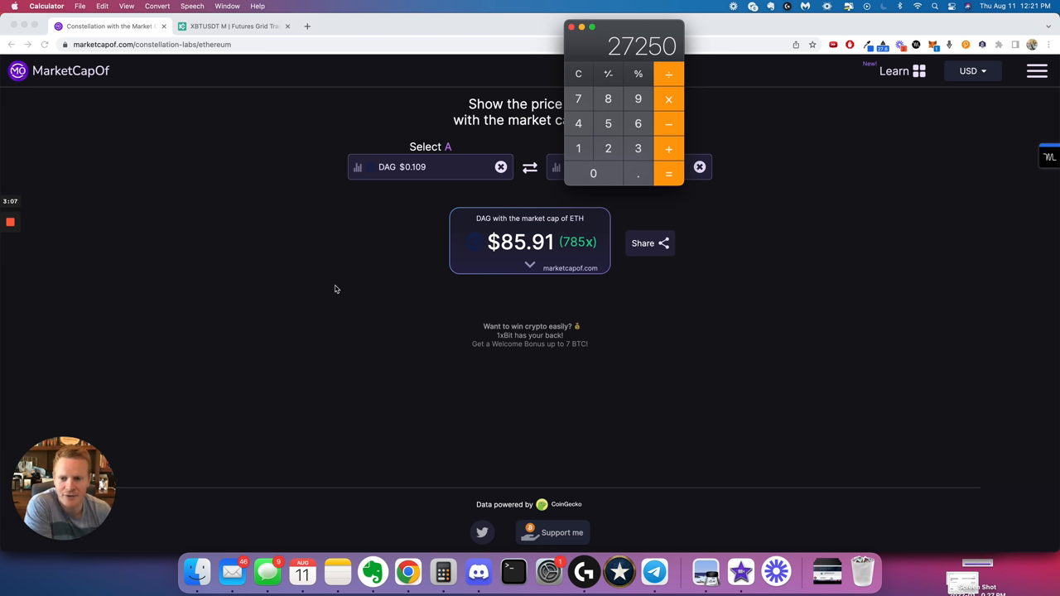
{"action": "mouse_move", "coordinate": [390, 212]}
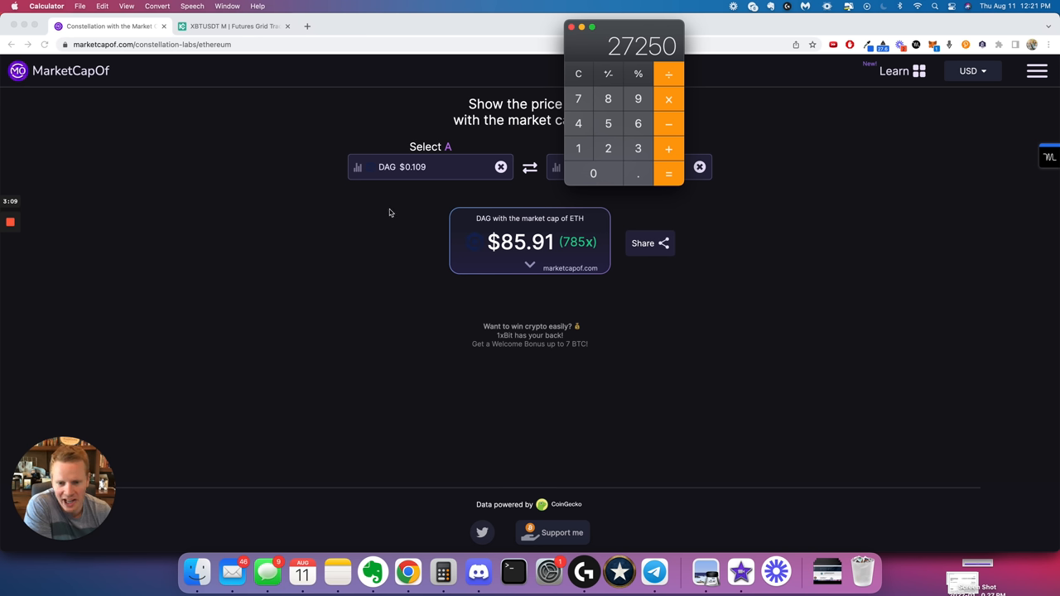
{"action": "mouse_move", "coordinate": [594, 285]}
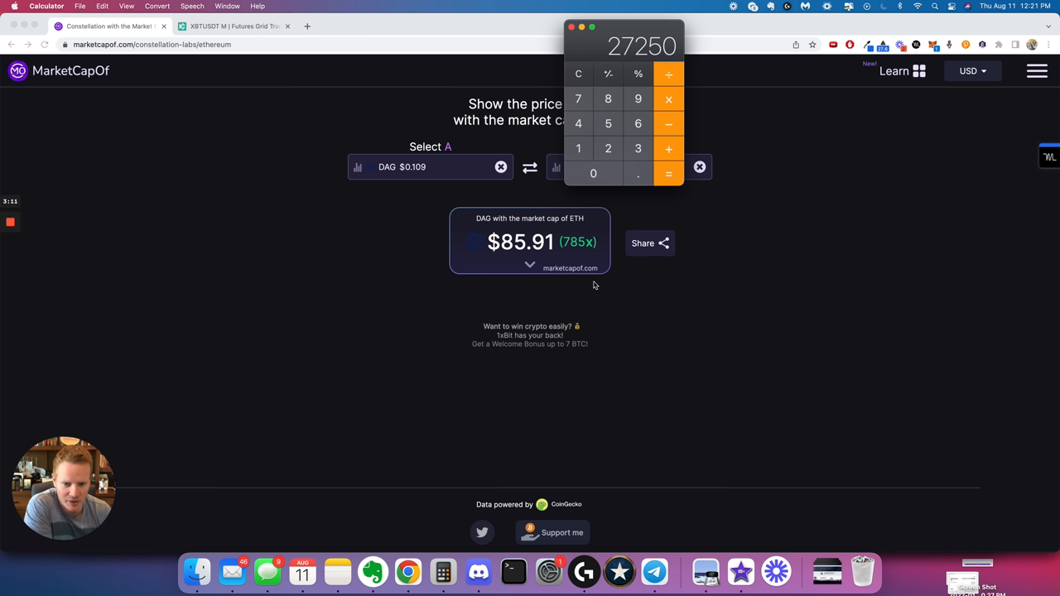
{"action": "mouse_move", "coordinate": [576, 235]}
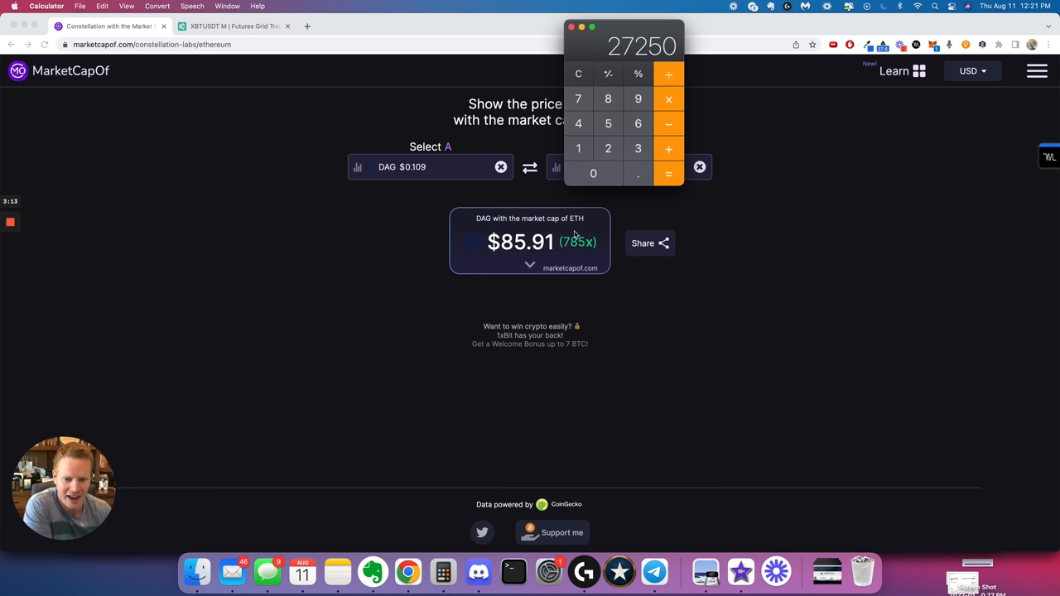
{"action": "mouse_move", "coordinate": [362, 146]}
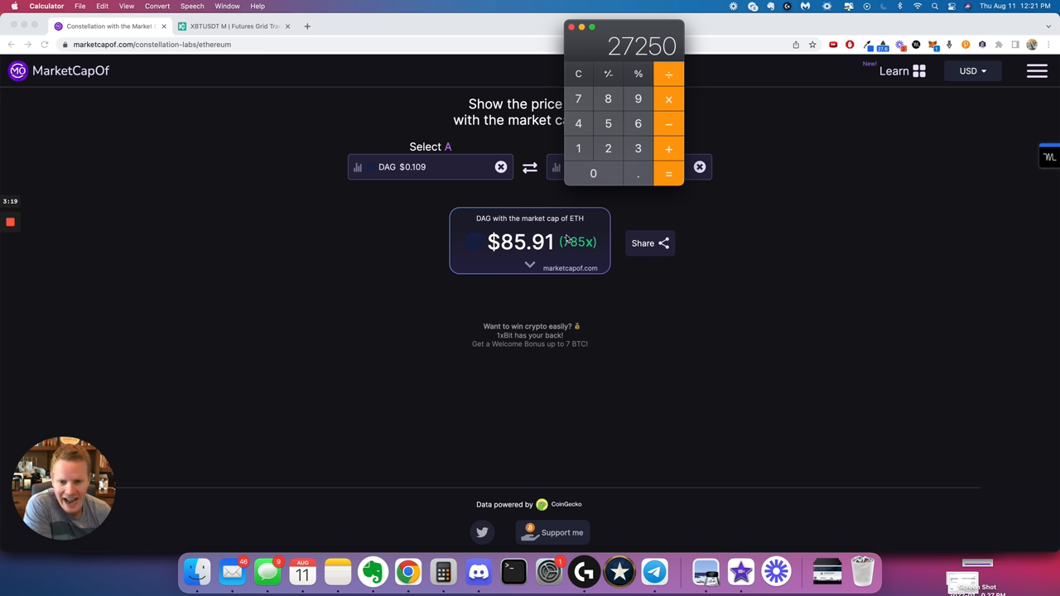
{"action": "mouse_move", "coordinate": [526, 246]}
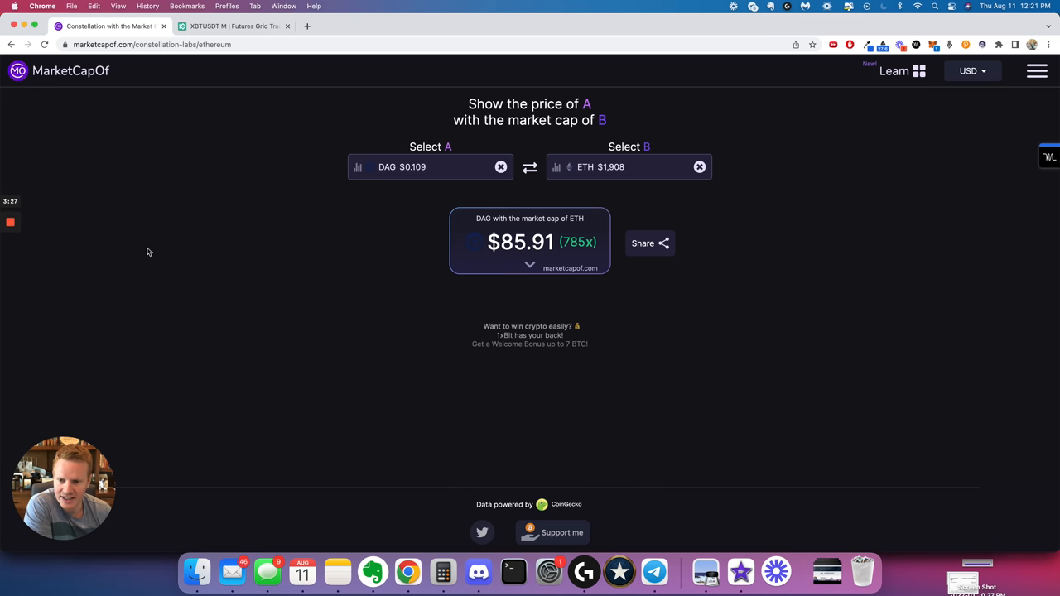
- Clear the DAG/ETH pair and choose Lattice (LTX, $0.759) as the coin to price
{"action": "left_click", "coordinate": [430, 166]}
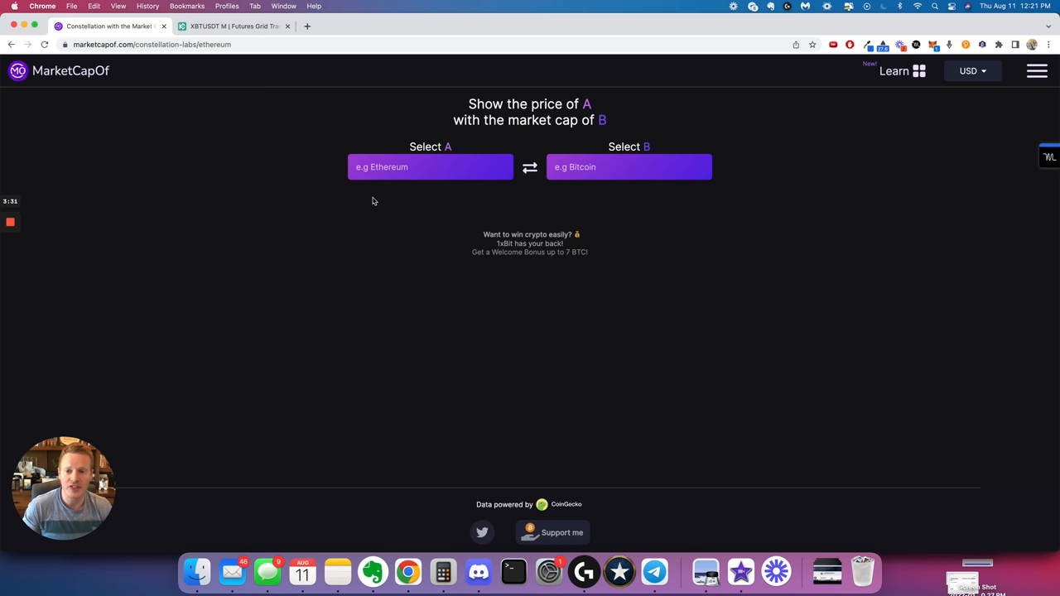
{"action": "left_click", "coordinate": [430, 167]}
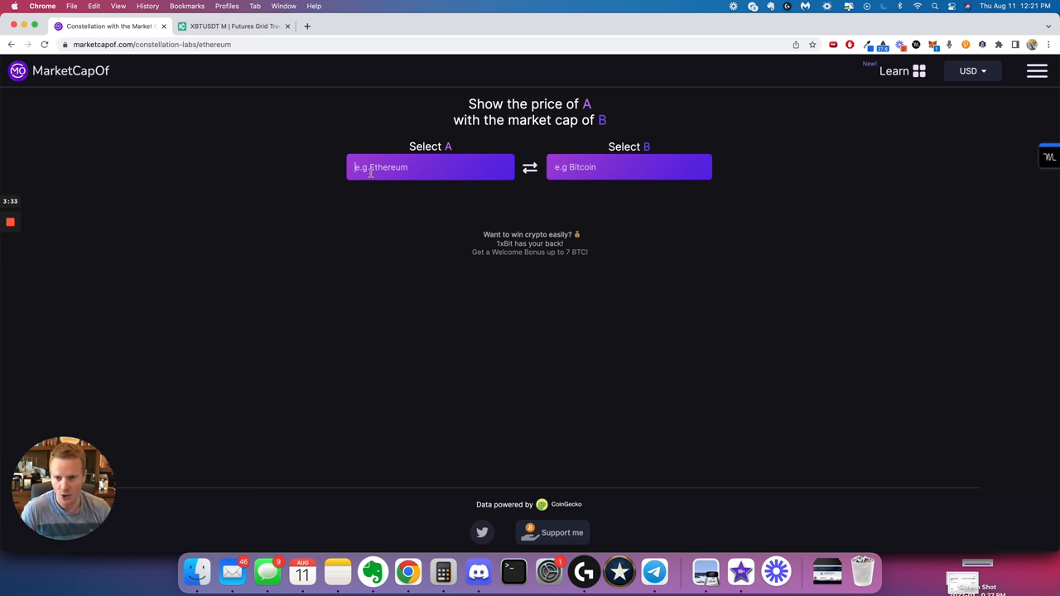
{"action": "type", "text": "LTX"}
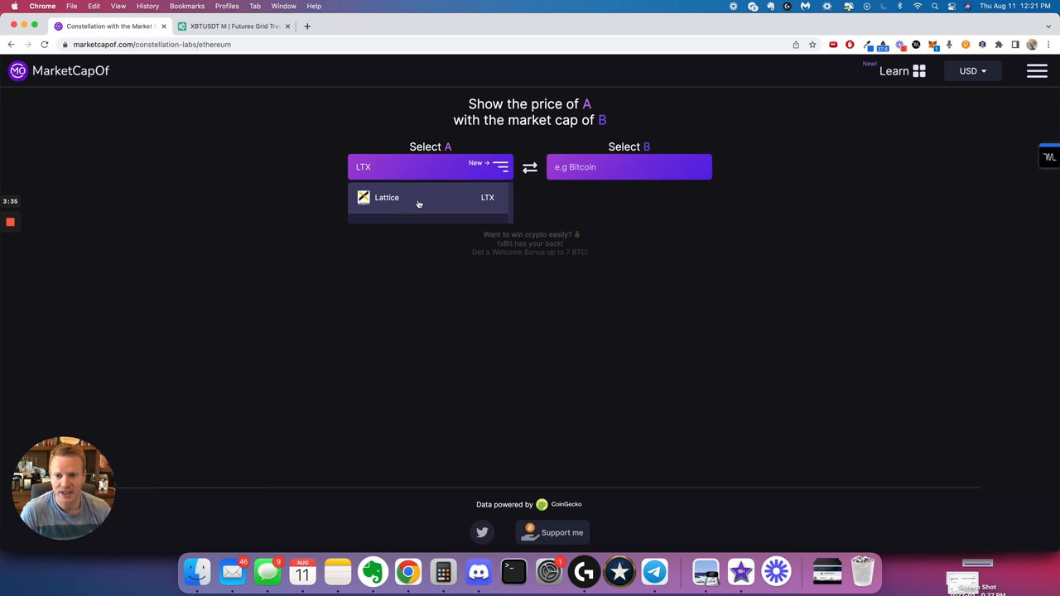
{"action": "left_click", "coordinate": [386, 197]}
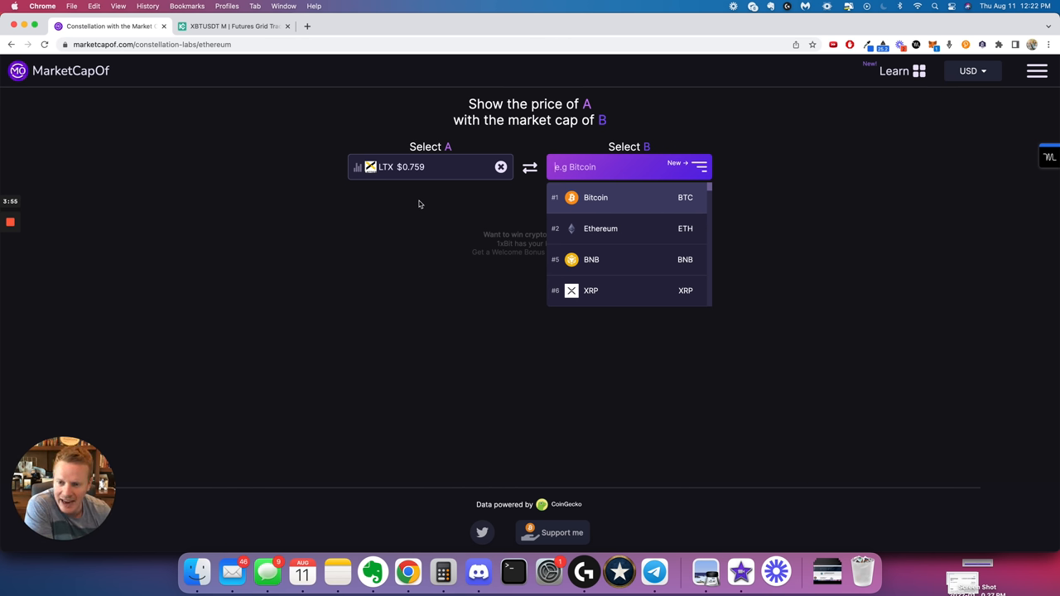
{"action": "mouse_move", "coordinate": [393, 185]}
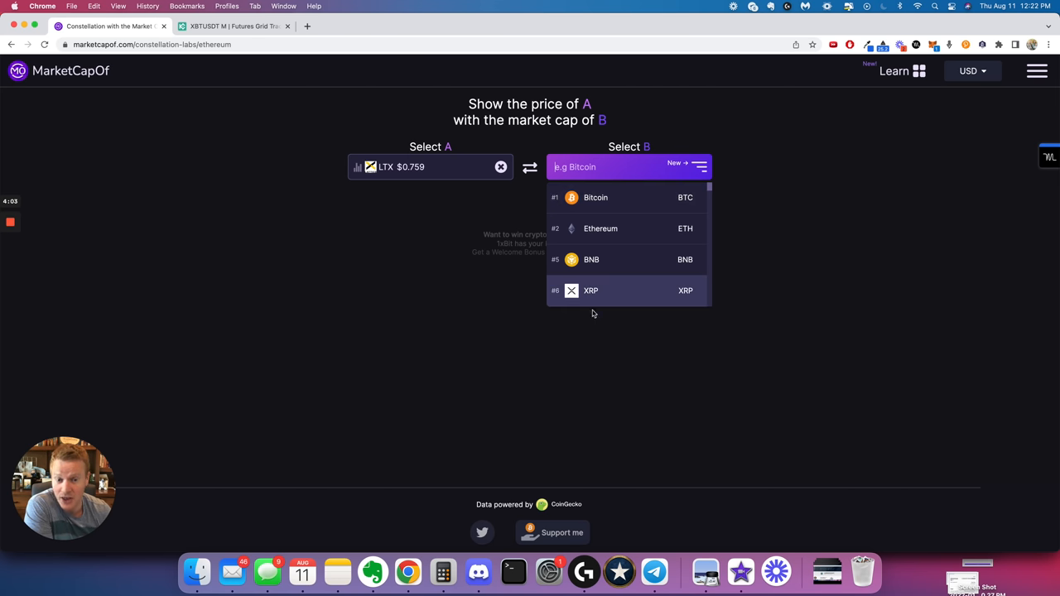
{"action": "mouse_move", "coordinate": [365, 221]}
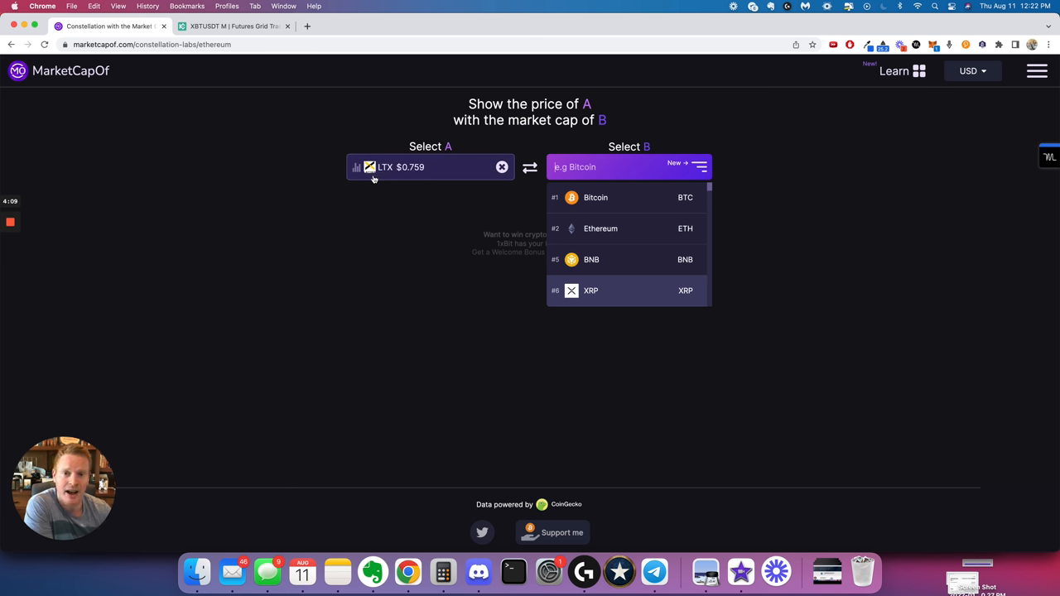
{"action": "mouse_move", "coordinate": [372, 181]}
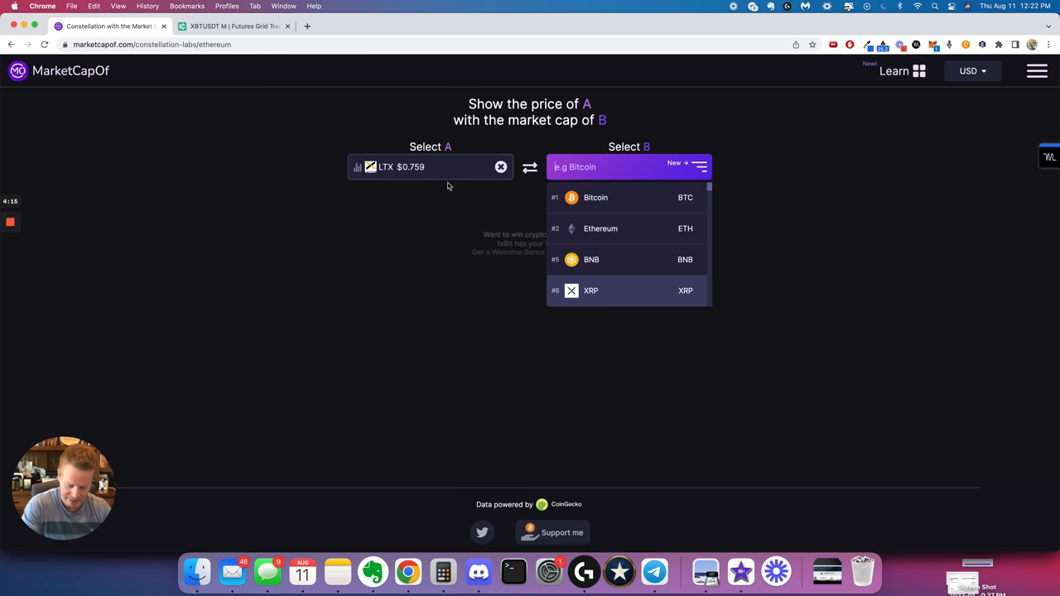
- Pick Uniswap as Select B, pricing LTX at $132.01 (174x)
{"action": "type", "text": "uni"}
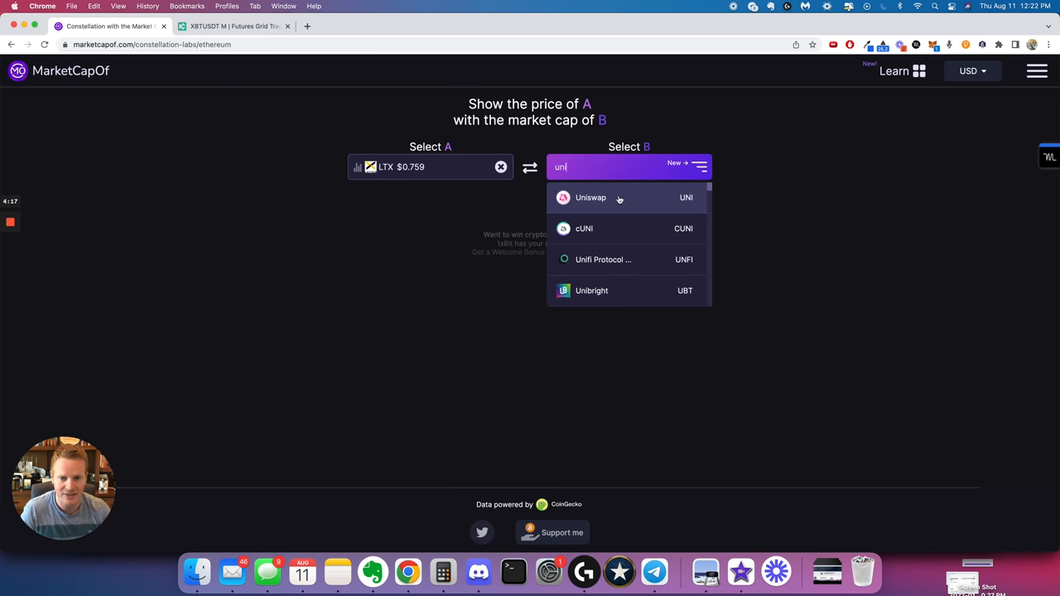
{"action": "left_click", "coordinate": [591, 198]}
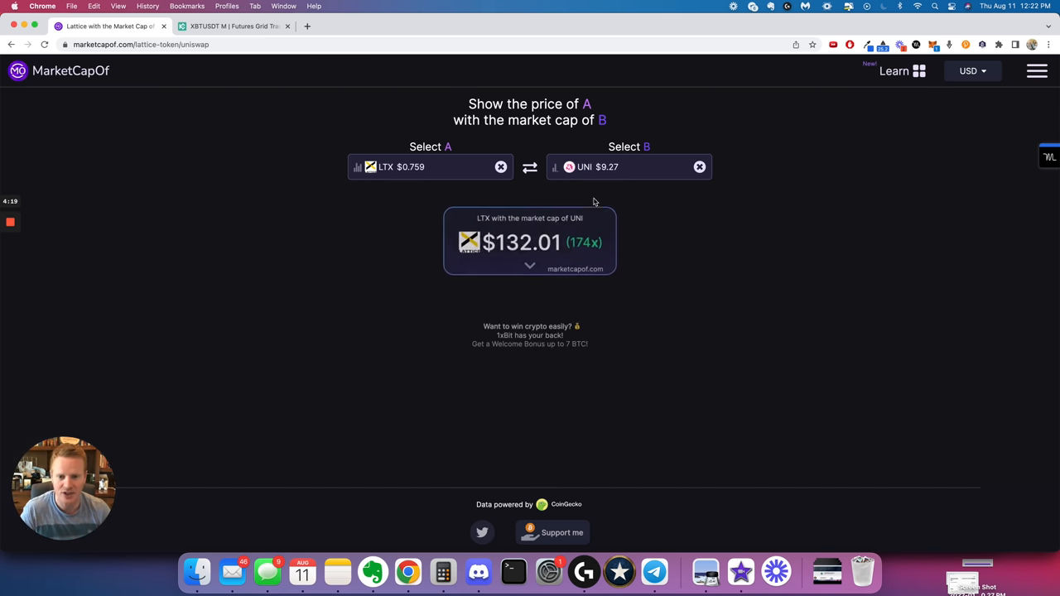
{"action": "mouse_move", "coordinate": [587, 250]}
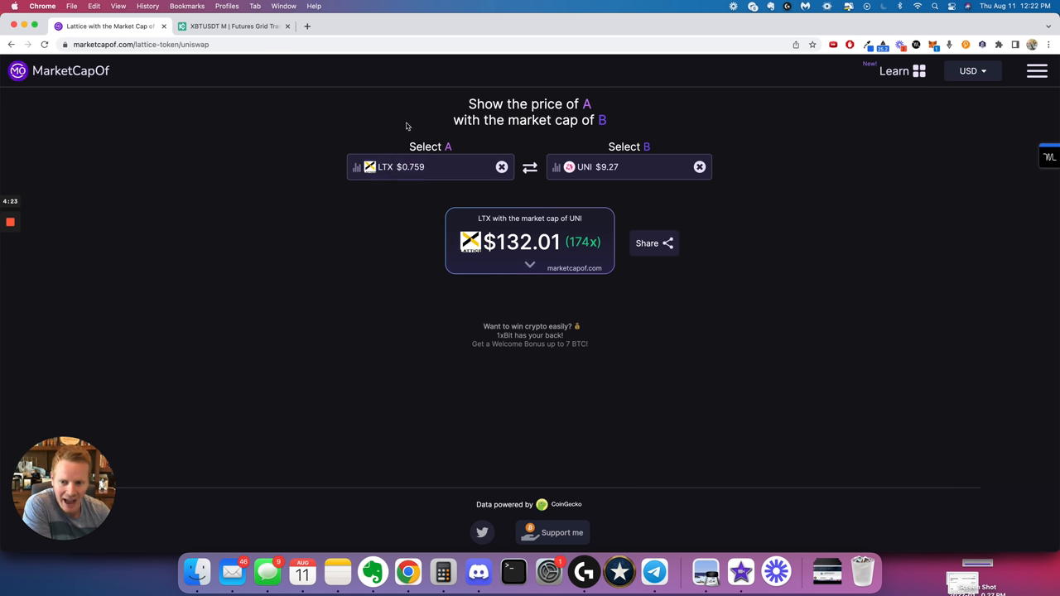
{"action": "mouse_move", "coordinate": [382, 163]}
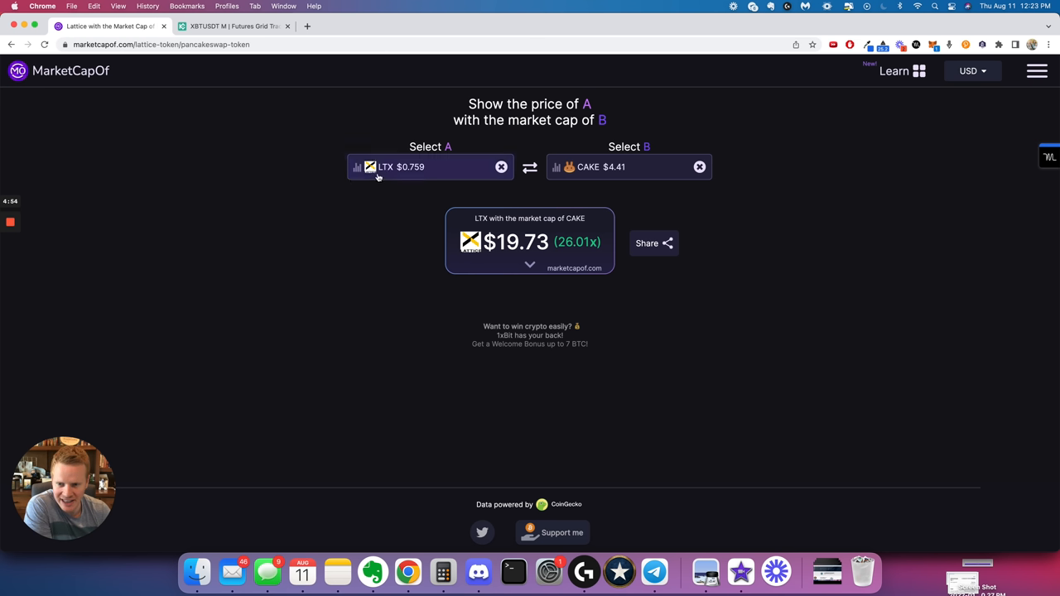
{"action": "mouse_move", "coordinate": [221, 186]}
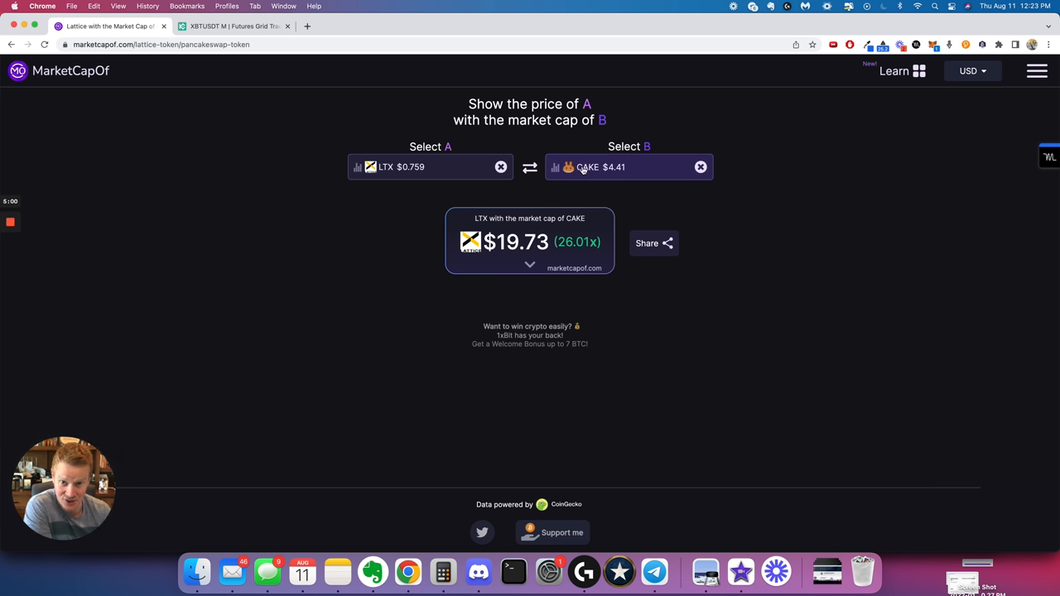
{"action": "mouse_move", "coordinate": [152, 225]}
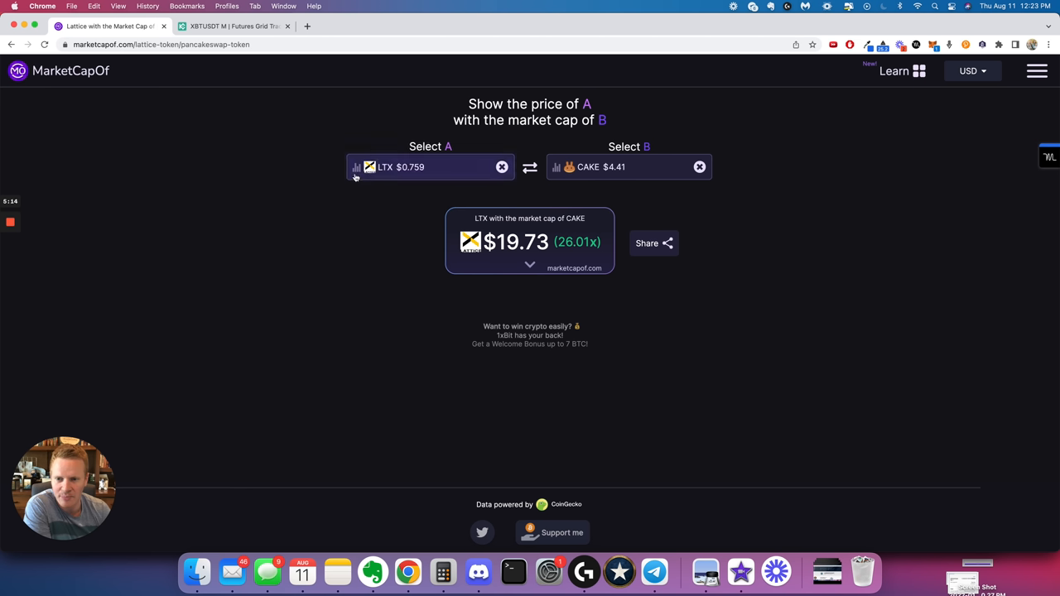
{"action": "mouse_move", "coordinate": [340, 160]}
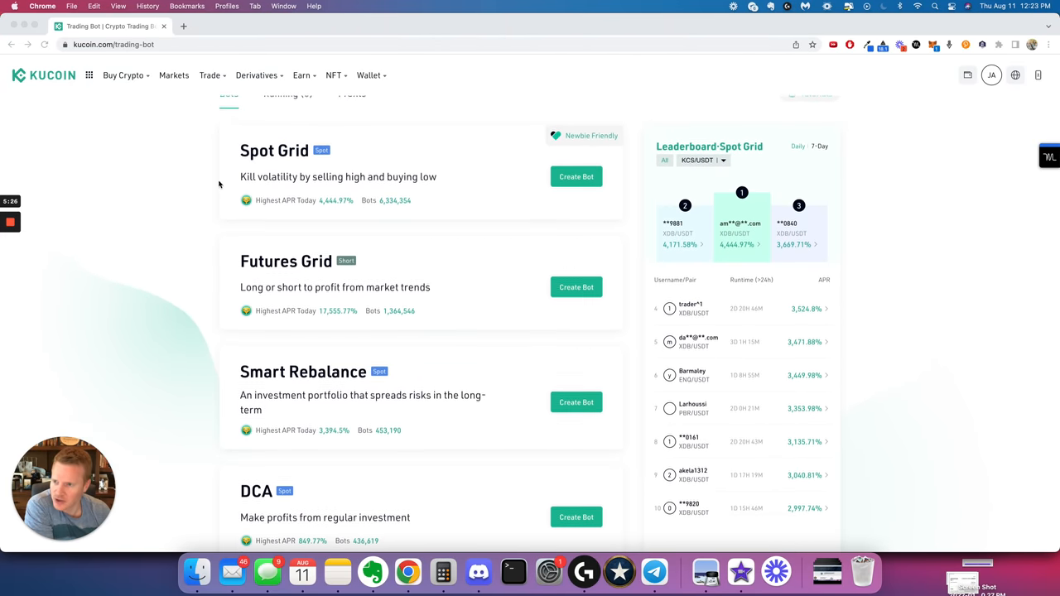
{"action": "scroll", "scroll_direction": "down", "scroll_amount": 3}
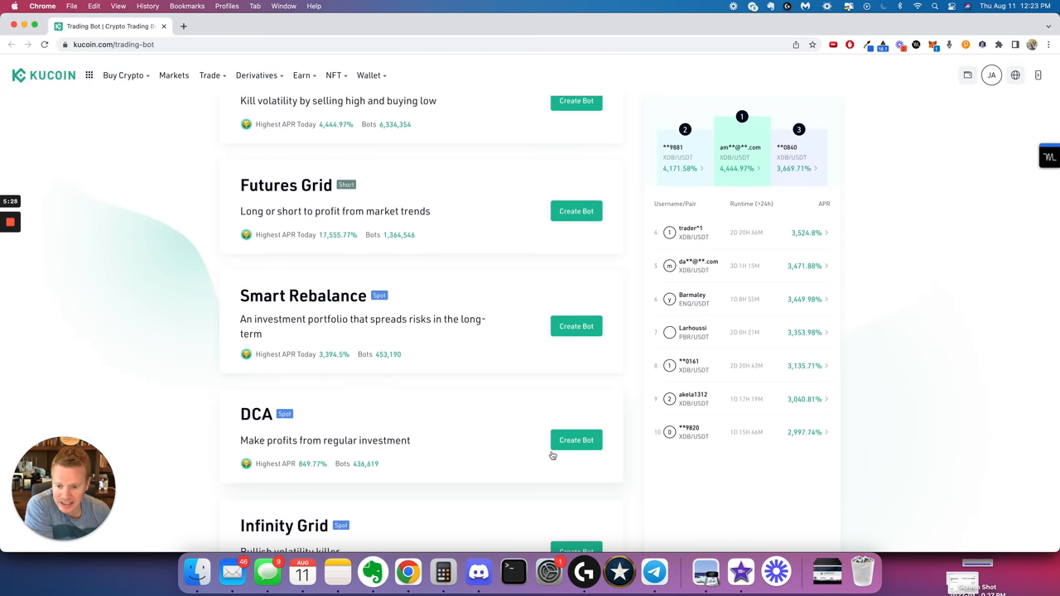
{"action": "left_click", "coordinate": [575, 440]}
{"action": "type", "text": "dag"}
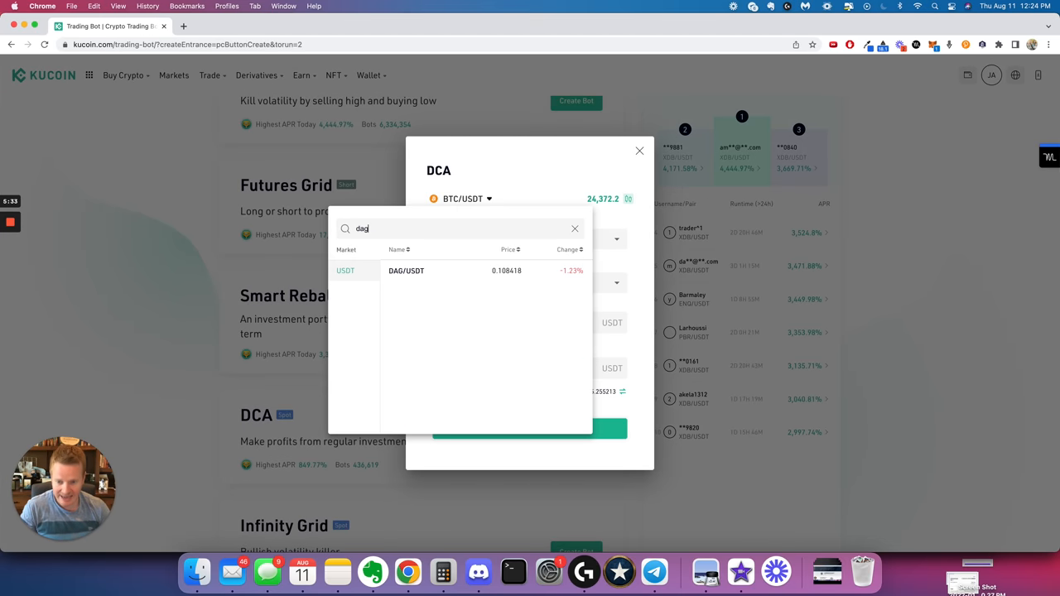
{"action": "left_click", "coordinate": [405, 270]}
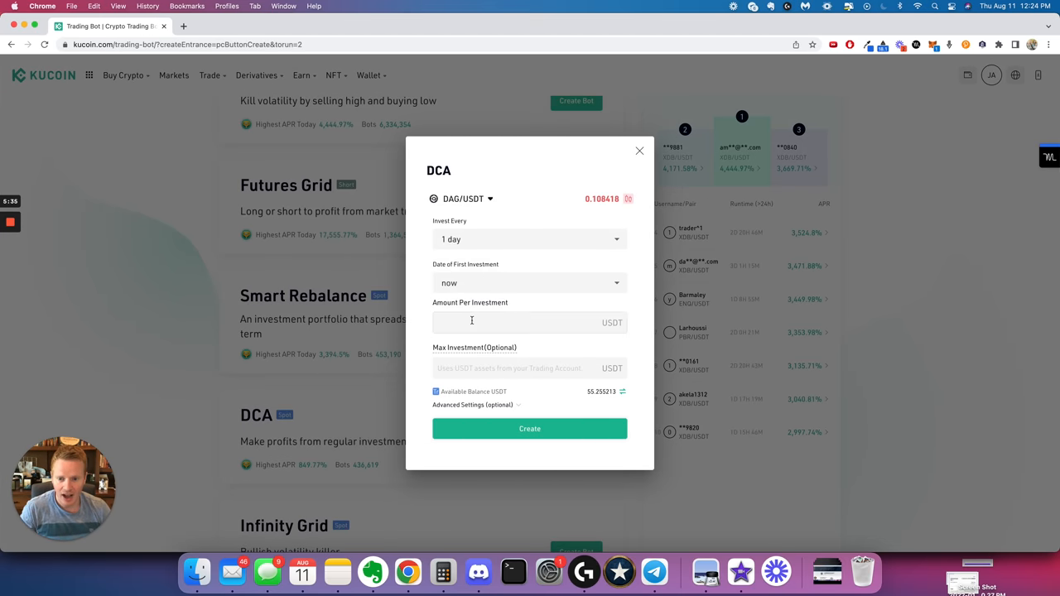
{"action": "type", "text": "5"}
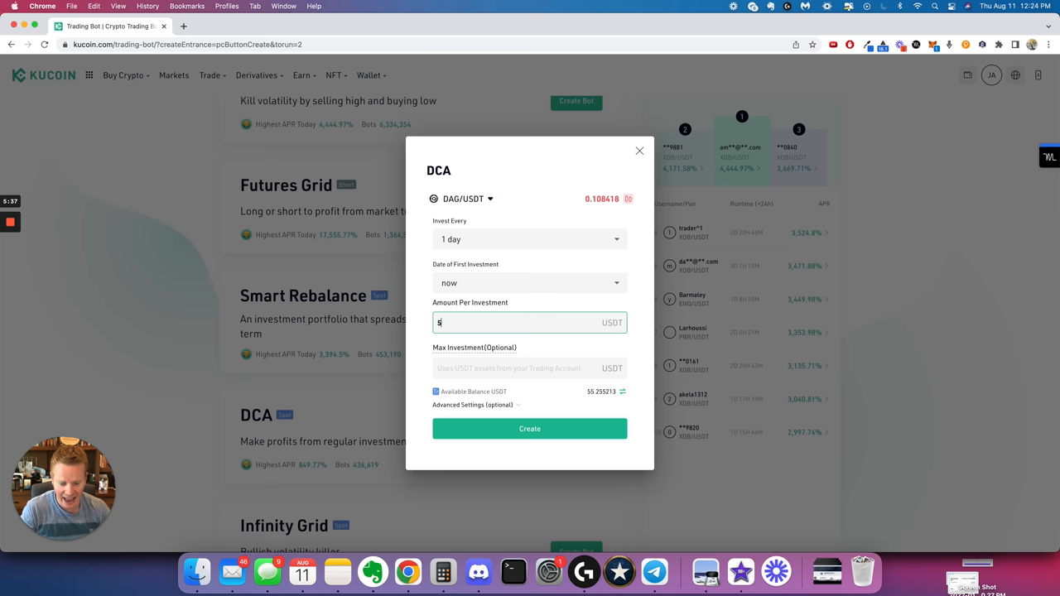
{"action": "type", "text": "250"}
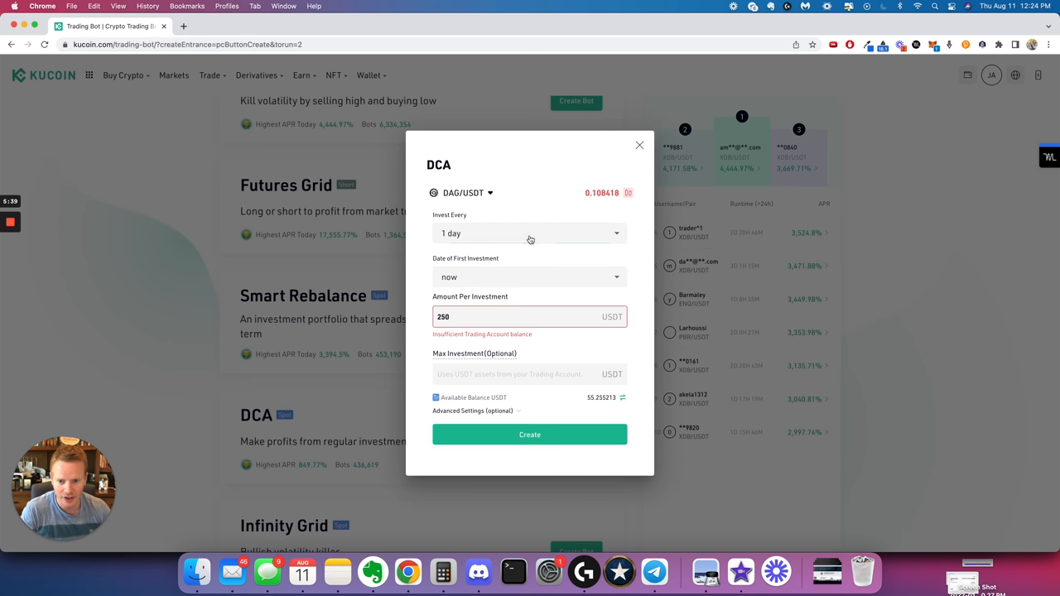
{"action": "left_click", "coordinate": [530, 232]}
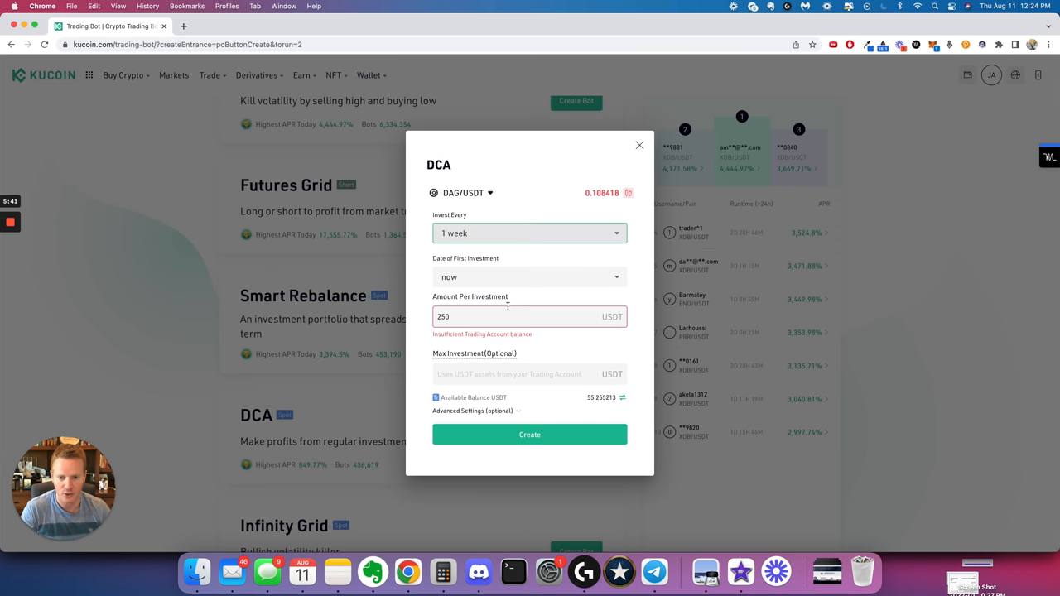
{"action": "left_click", "coordinate": [639, 145]}
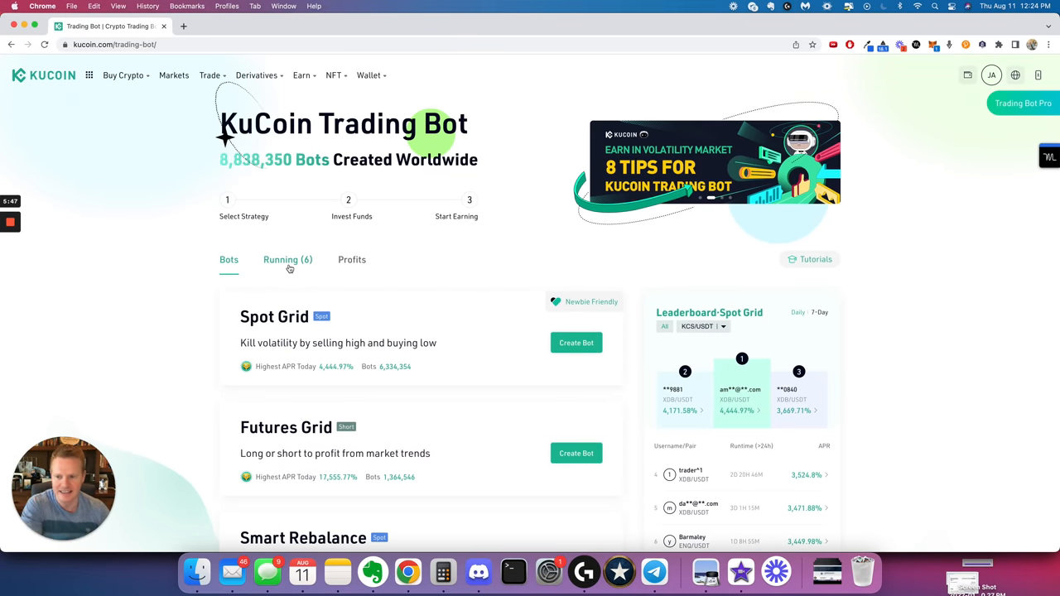
- Review the six running DCA bots, including DAG and LTX, then open the wallet extension
{"action": "left_click", "coordinate": [287, 259]}
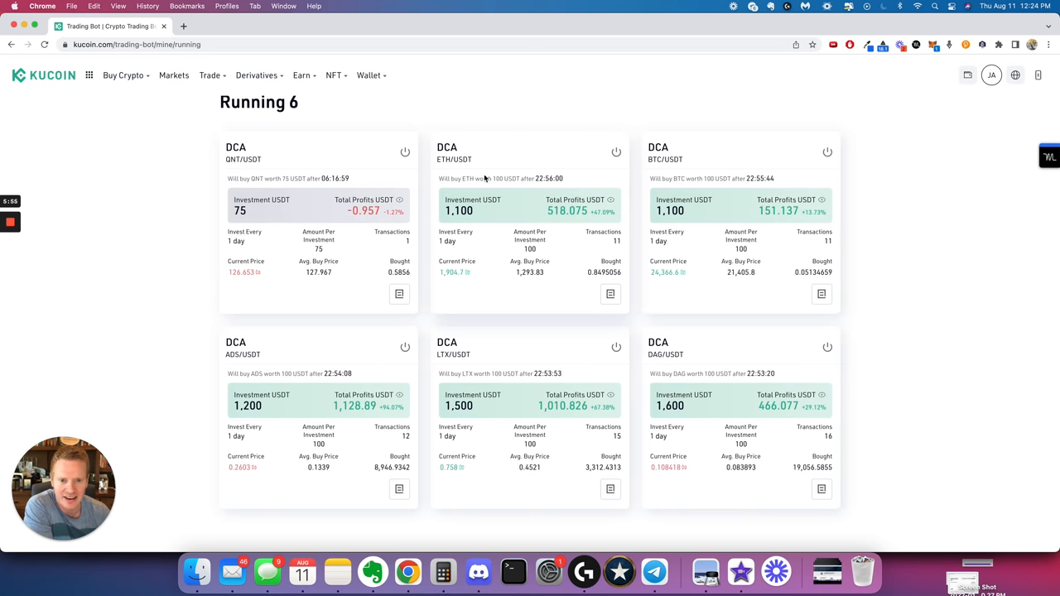
{"action": "scroll", "scroll_direction": "down", "scroll_amount": 3}
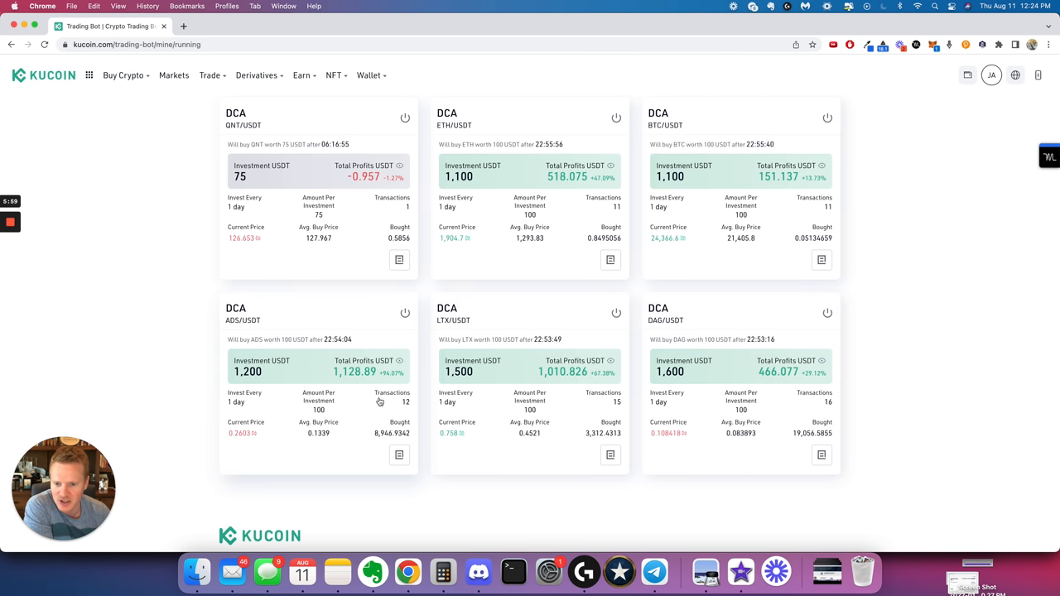
{"action": "mouse_move", "coordinate": [774, 420]}
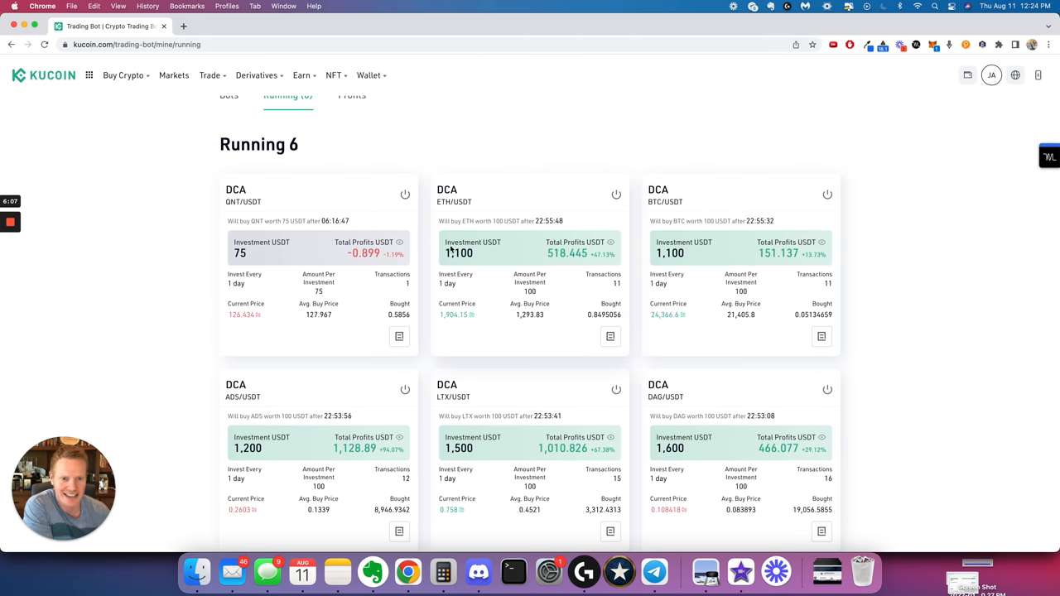
{"action": "left_click", "coordinate": [209, 75]}
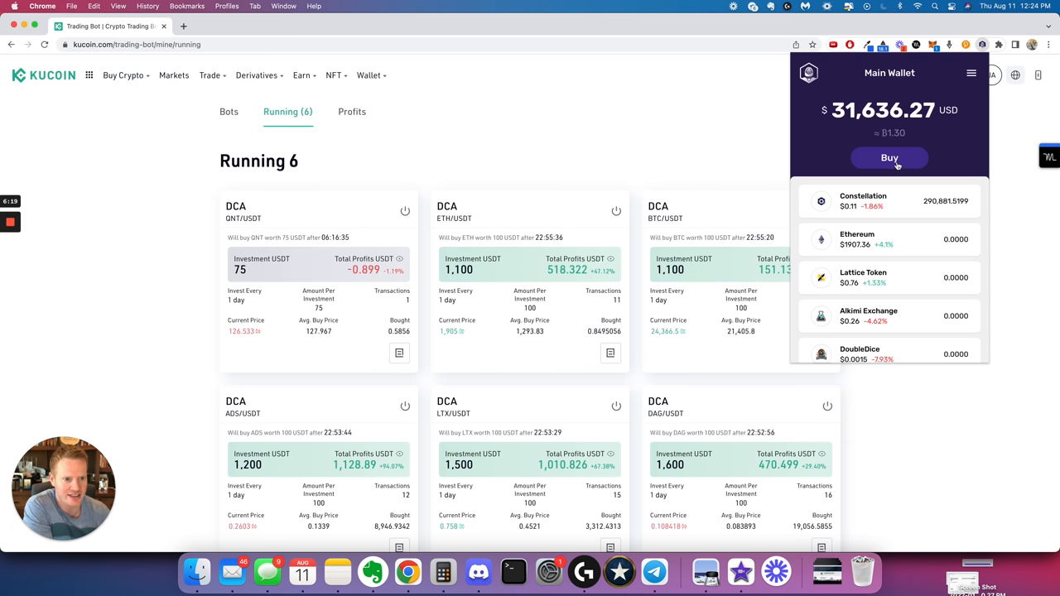
- Buy DAG through Simplex in Stargazer, setting the amount to 250 USD
{"action": "left_click", "coordinate": [889, 157]}
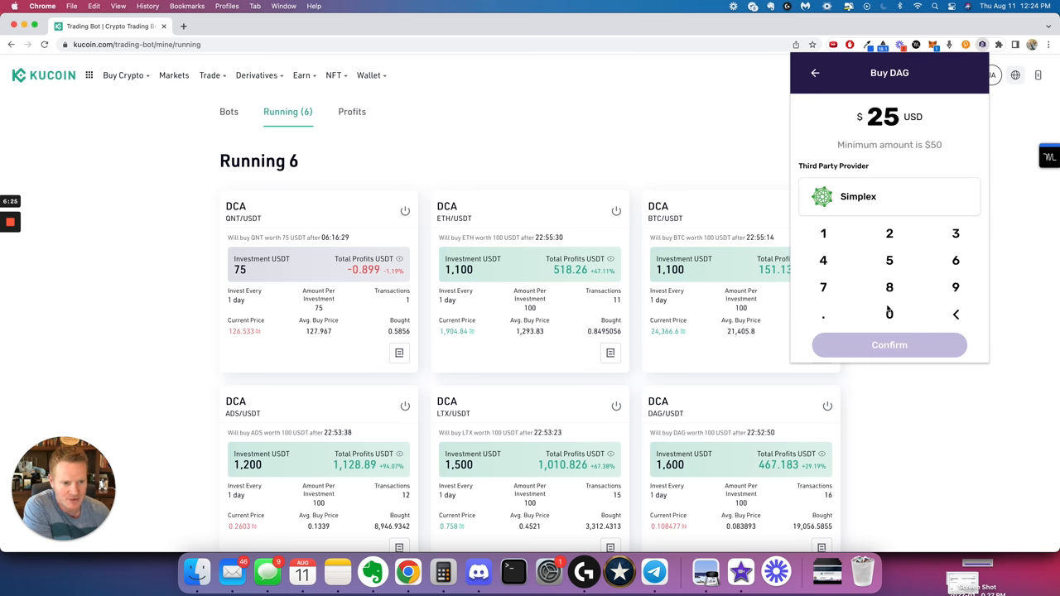
{"action": "left_click", "coordinate": [889, 314]}
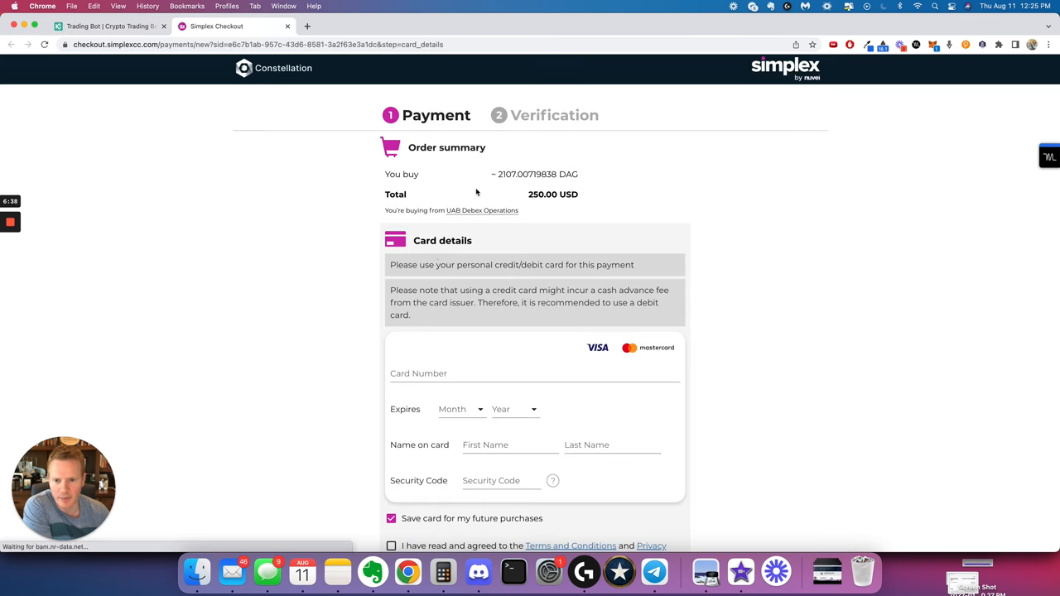
- Scroll through the 250 USD DAG order summary to the blank card details form
{"action": "scroll", "scroll_direction": "down", "scroll_amount": 3}
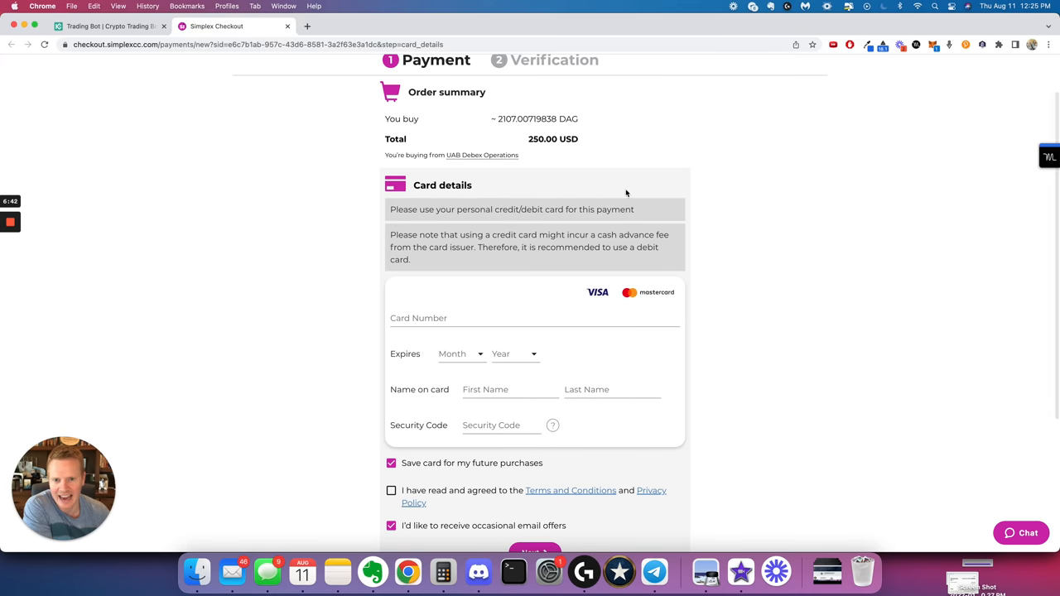
{"action": "scroll", "scroll_direction": "down", "scroll_amount": 3}
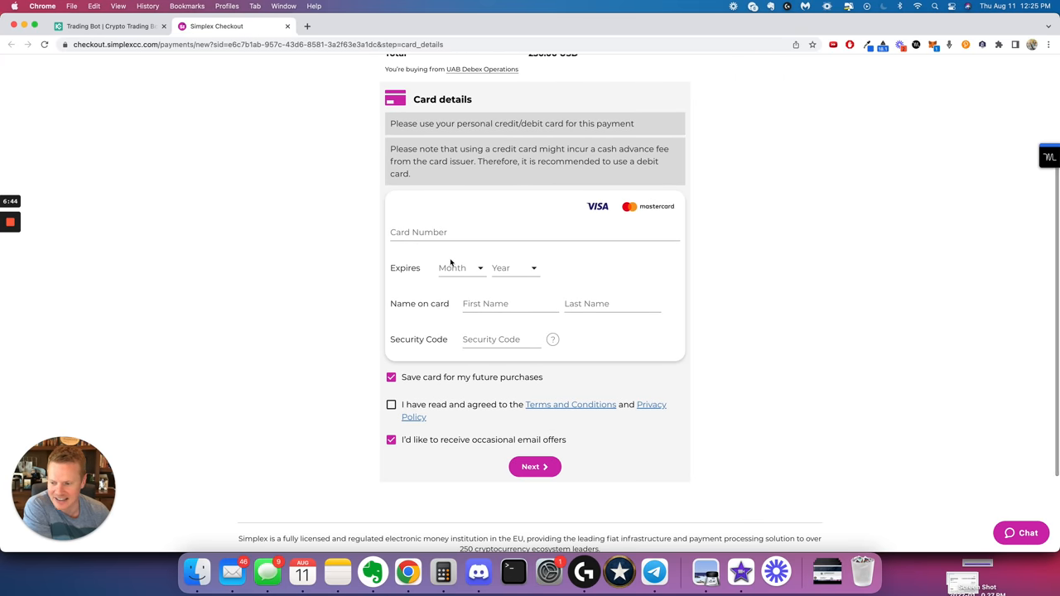
{"action": "mouse_move", "coordinate": [159, 233]}
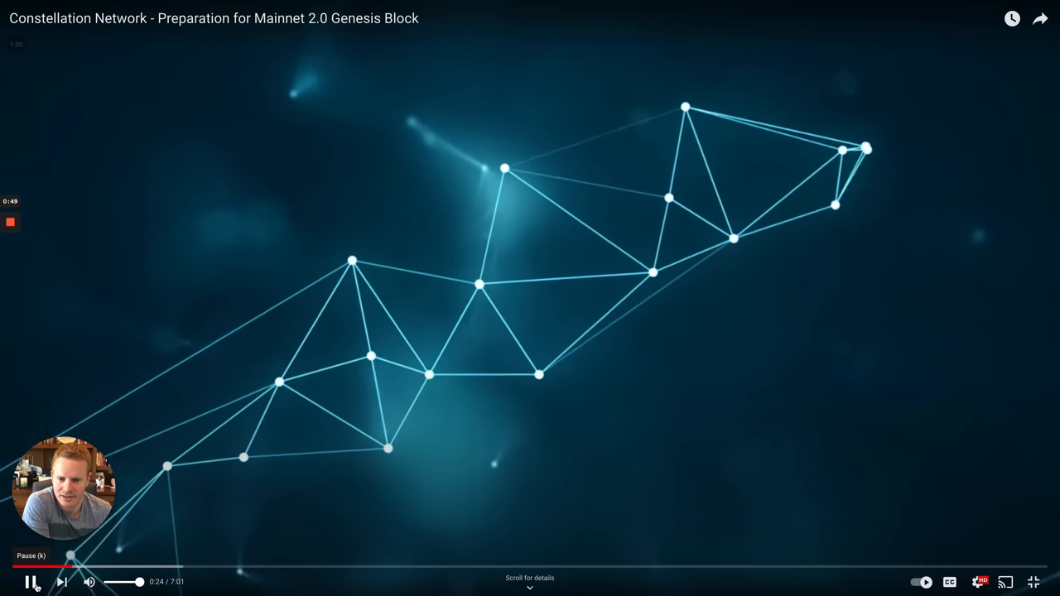
- Pause the Mainnet 2.0 Genesis Block video at 0:24, then resume playback
{"action": "left_click", "coordinate": [28, 582]}
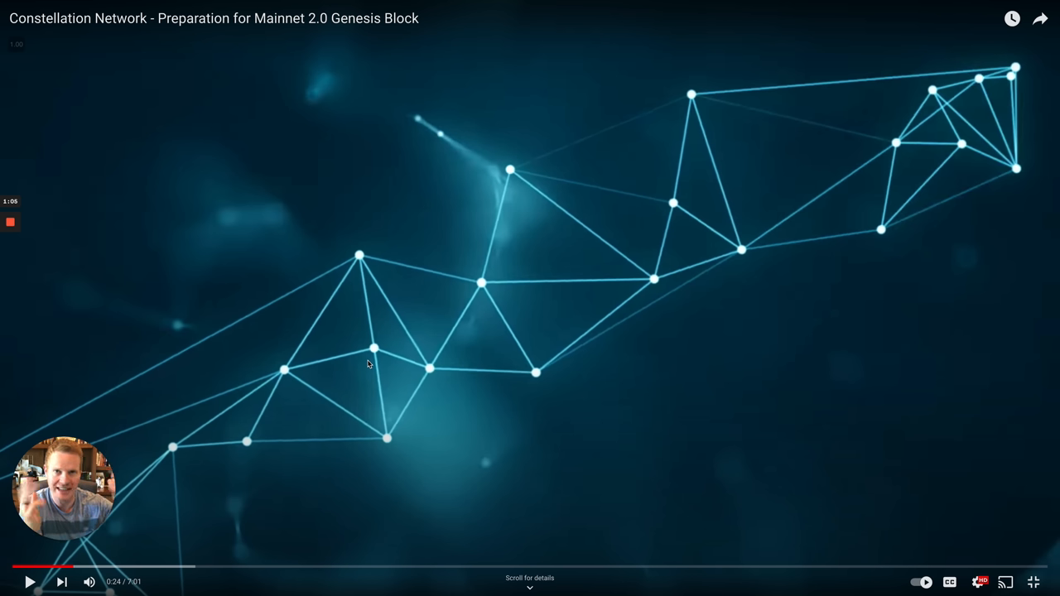
{"action": "mouse_move", "coordinate": [302, 338]}
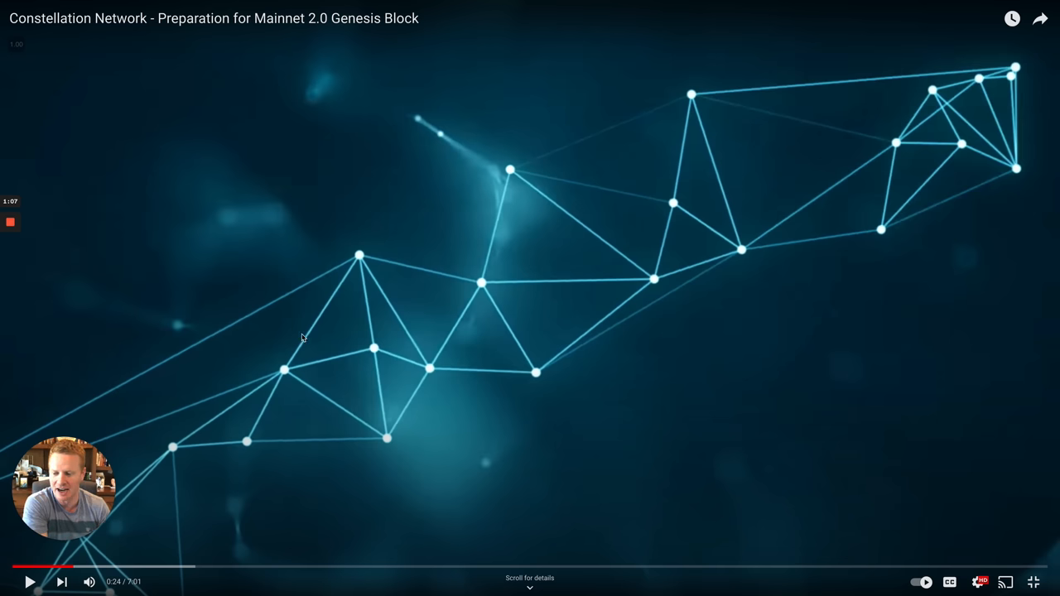
{"action": "mouse_move", "coordinate": [268, 382]}
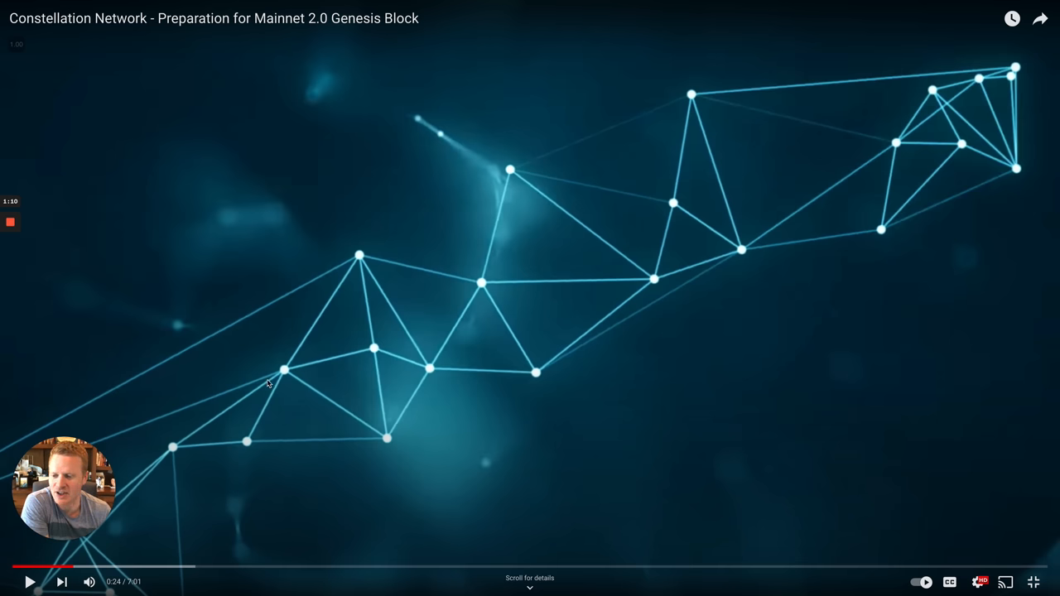
{"action": "left_click", "coordinate": [29, 581]}
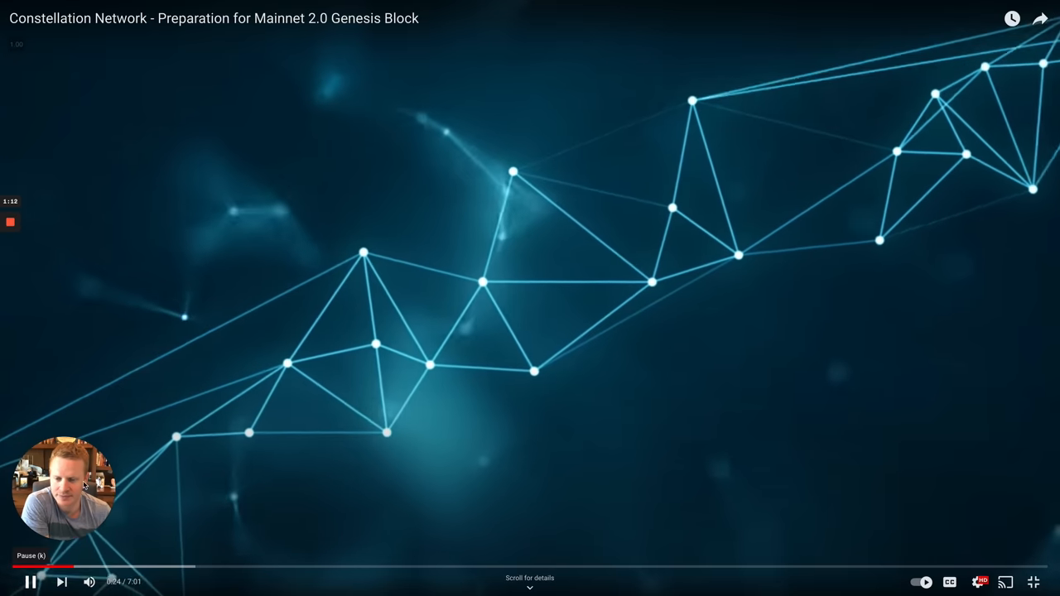